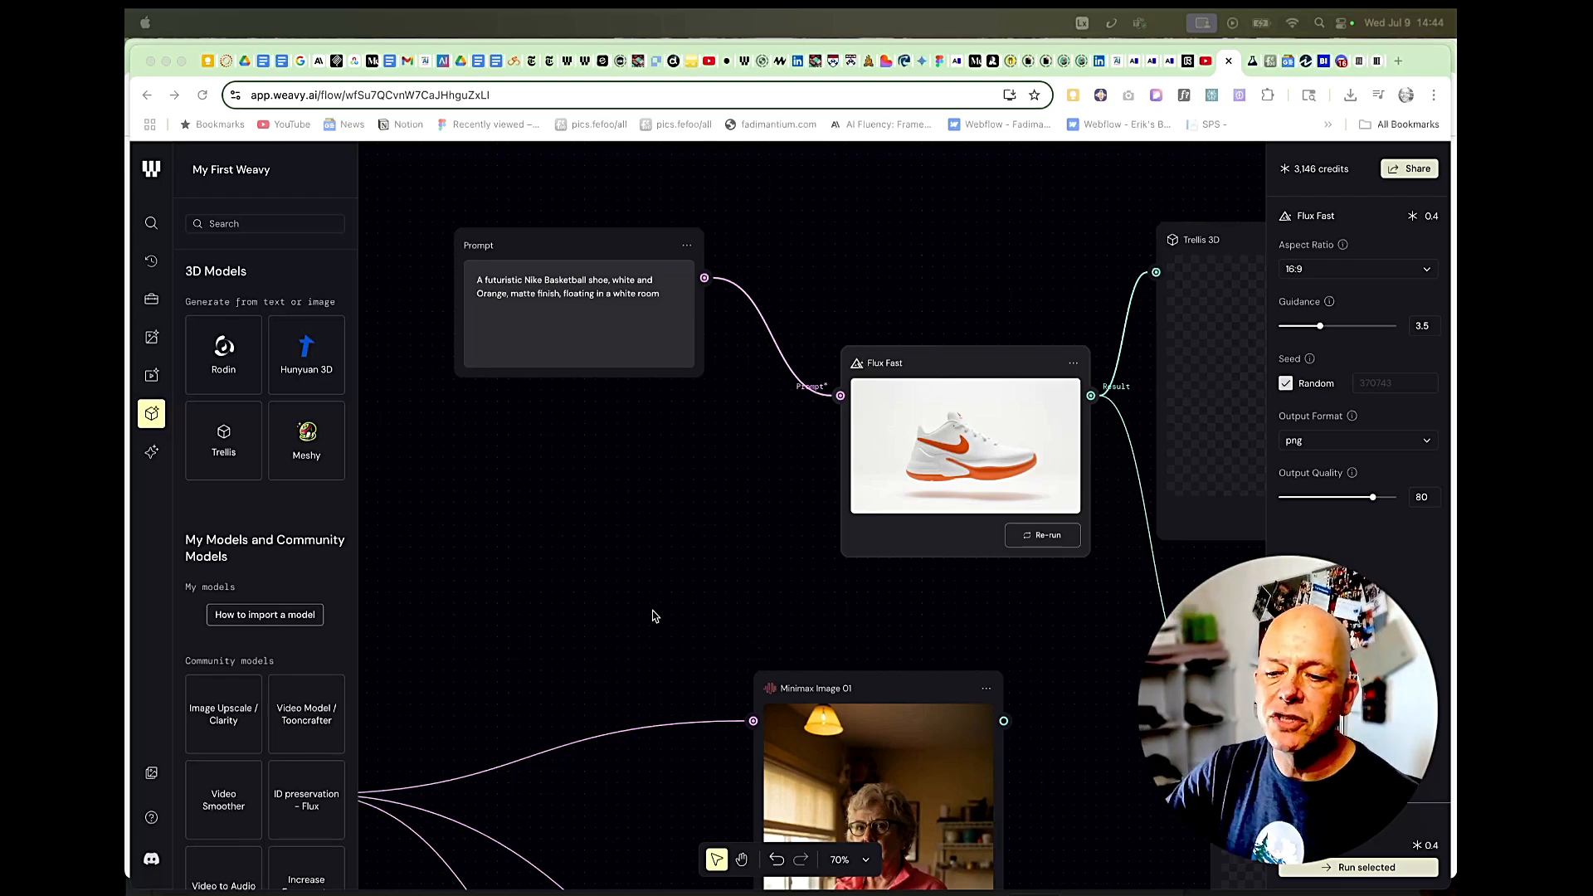
- Zoom in on the shoe prompt and Flux Fast nodes and show the Quick access node collection
{"action": "scroll", "scroll_direction": "down", "scroll_amount": 3}
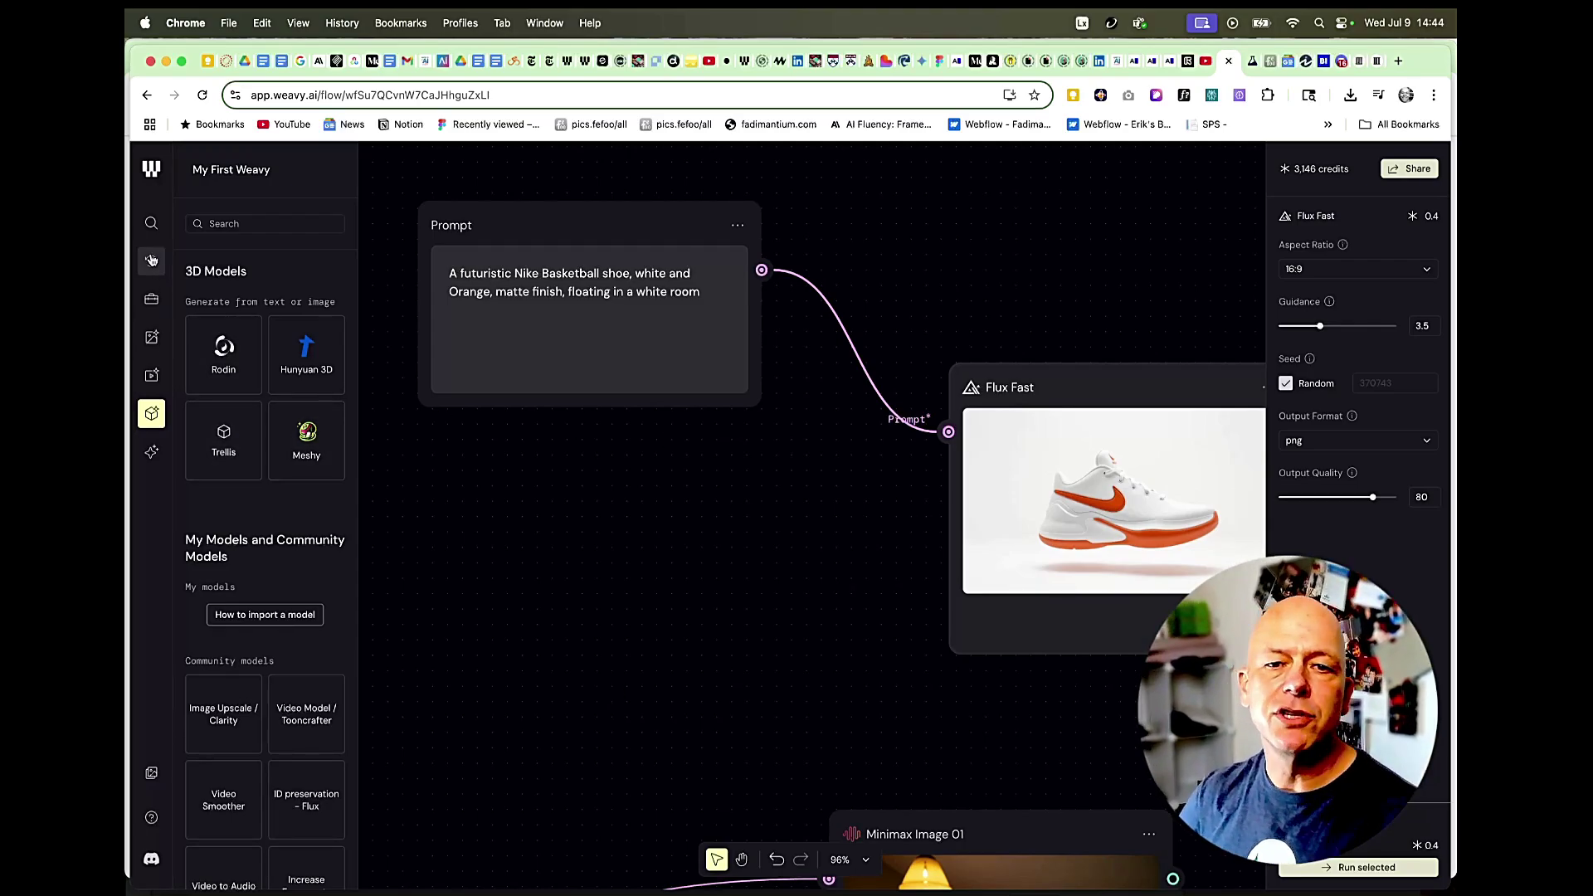
{"action": "left_click", "coordinate": [150, 261]}
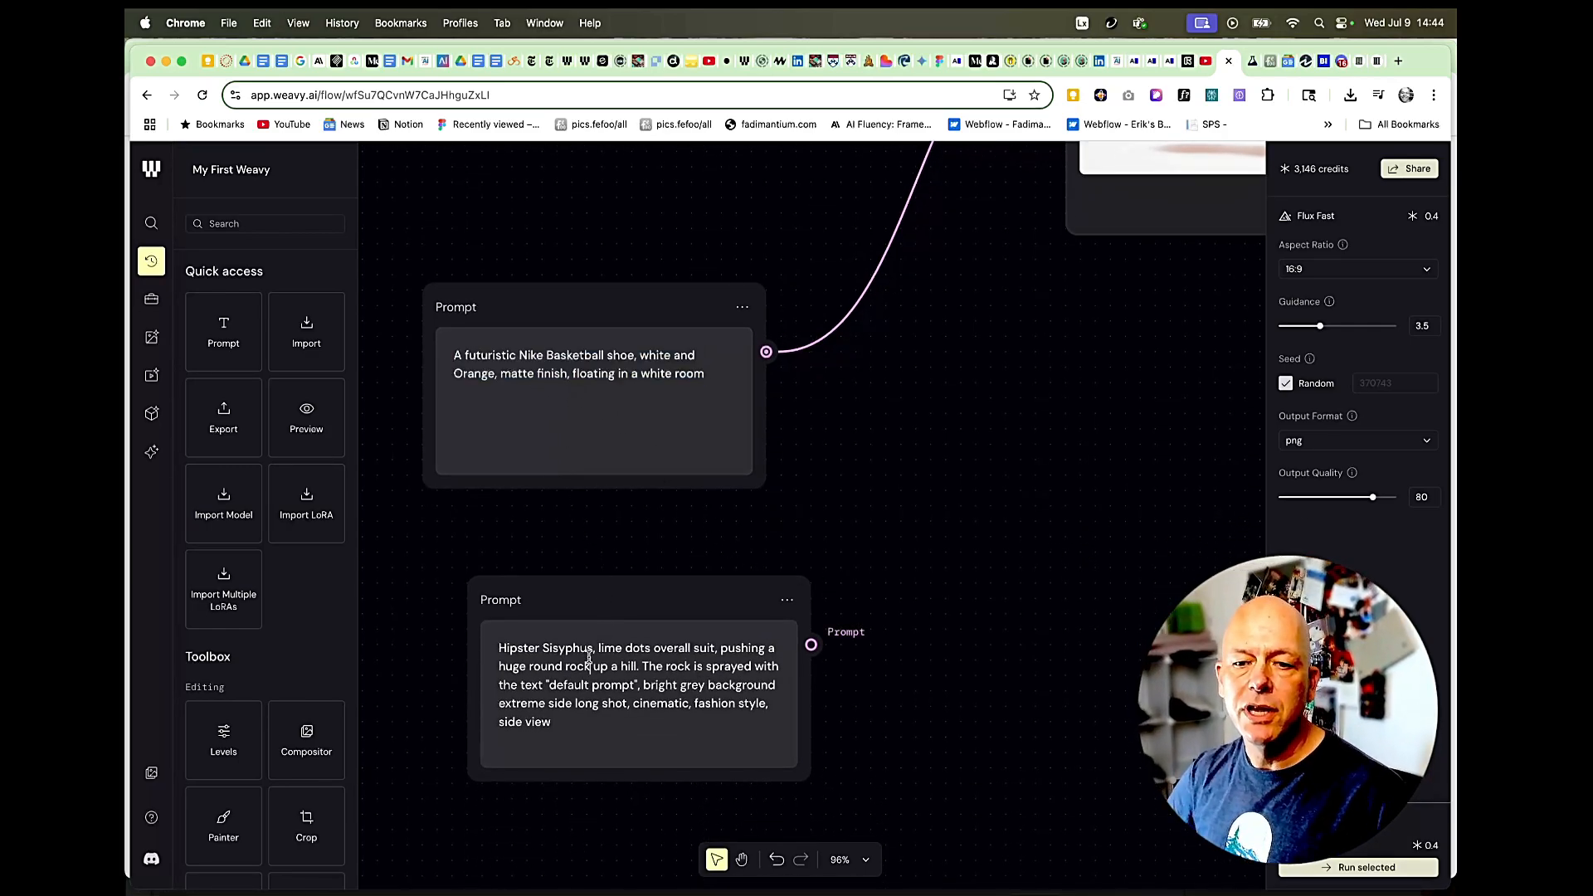
- Paste the futuristic white-and-orange Nike basketball shoe prompt and add a Flux Fast node
{"action": "type", "text": "A futuristic Nike Basketball shoe, white and Orange, matte finish, floating in a white room"}
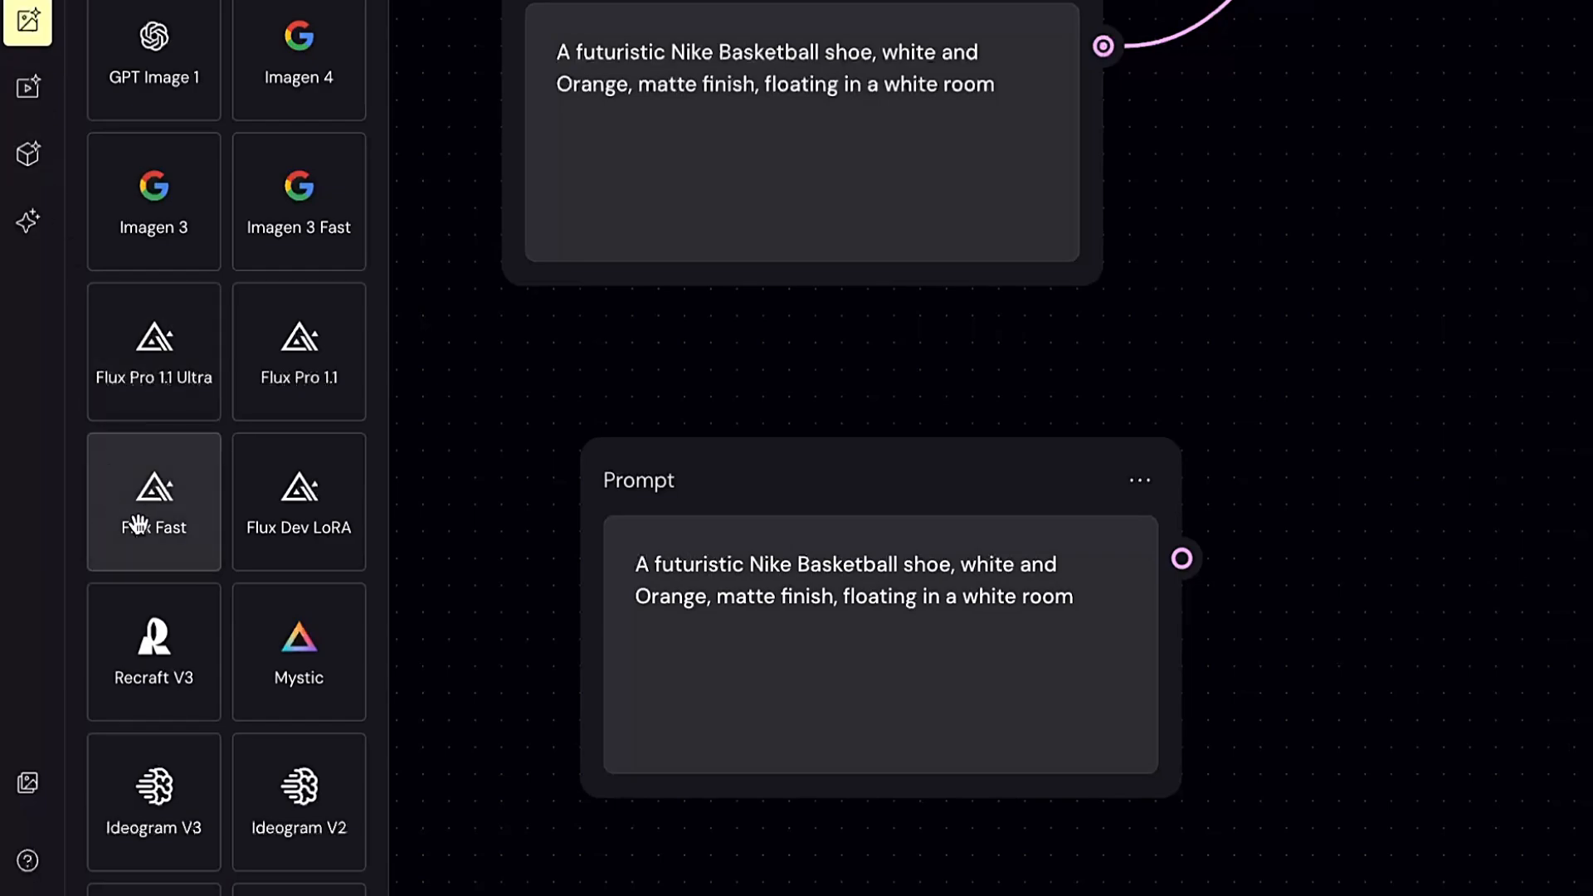
{"action": "left_click", "coordinate": [153, 501]}
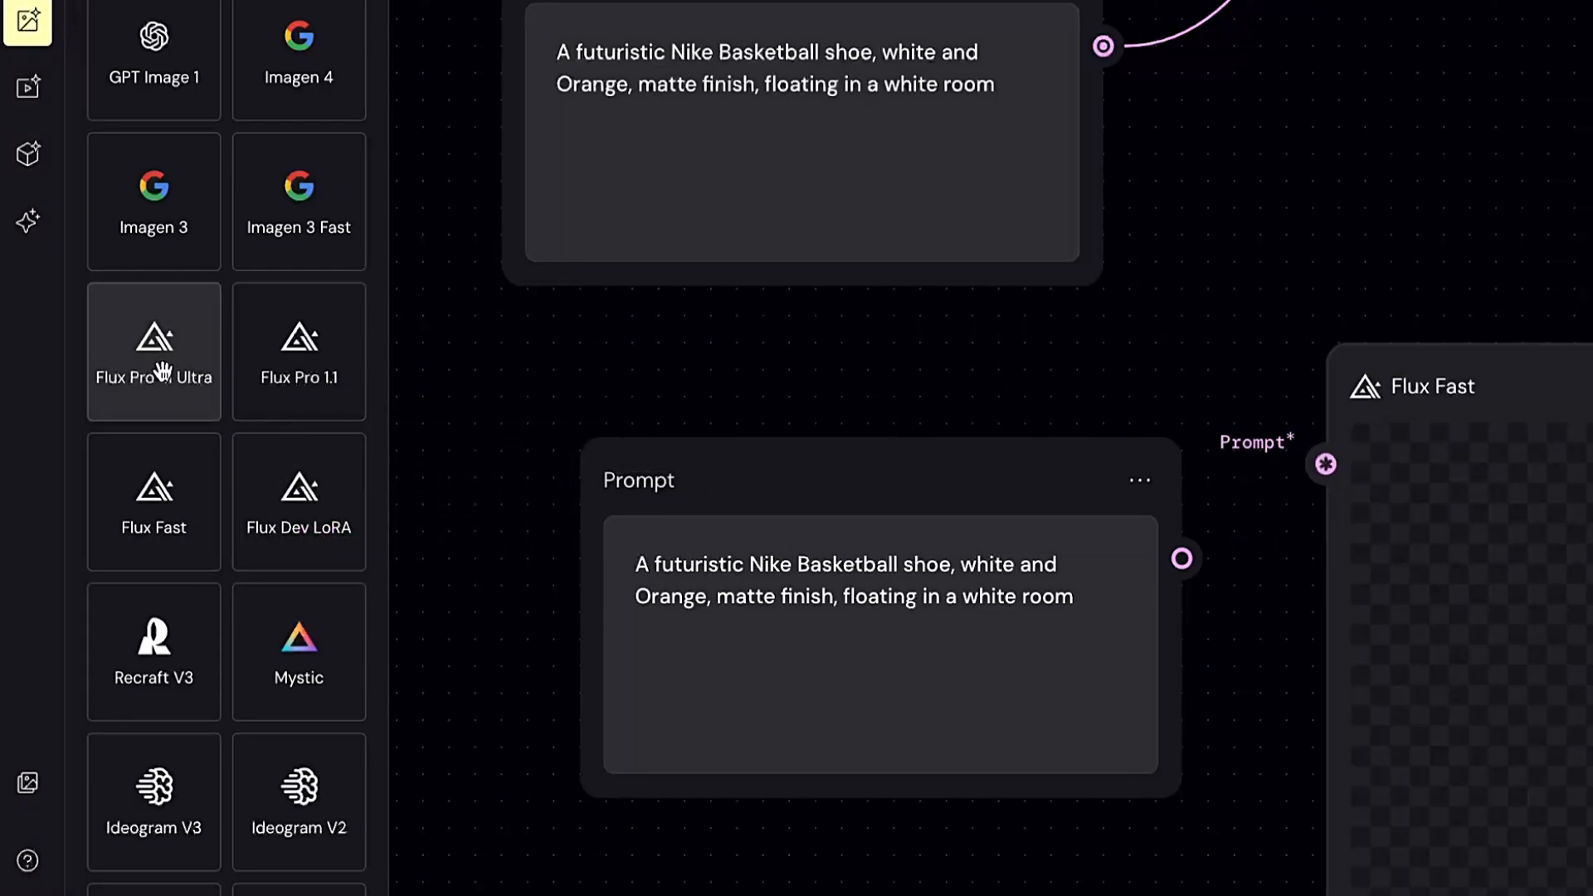
{"action": "mouse_move", "coordinate": [153, 350]}
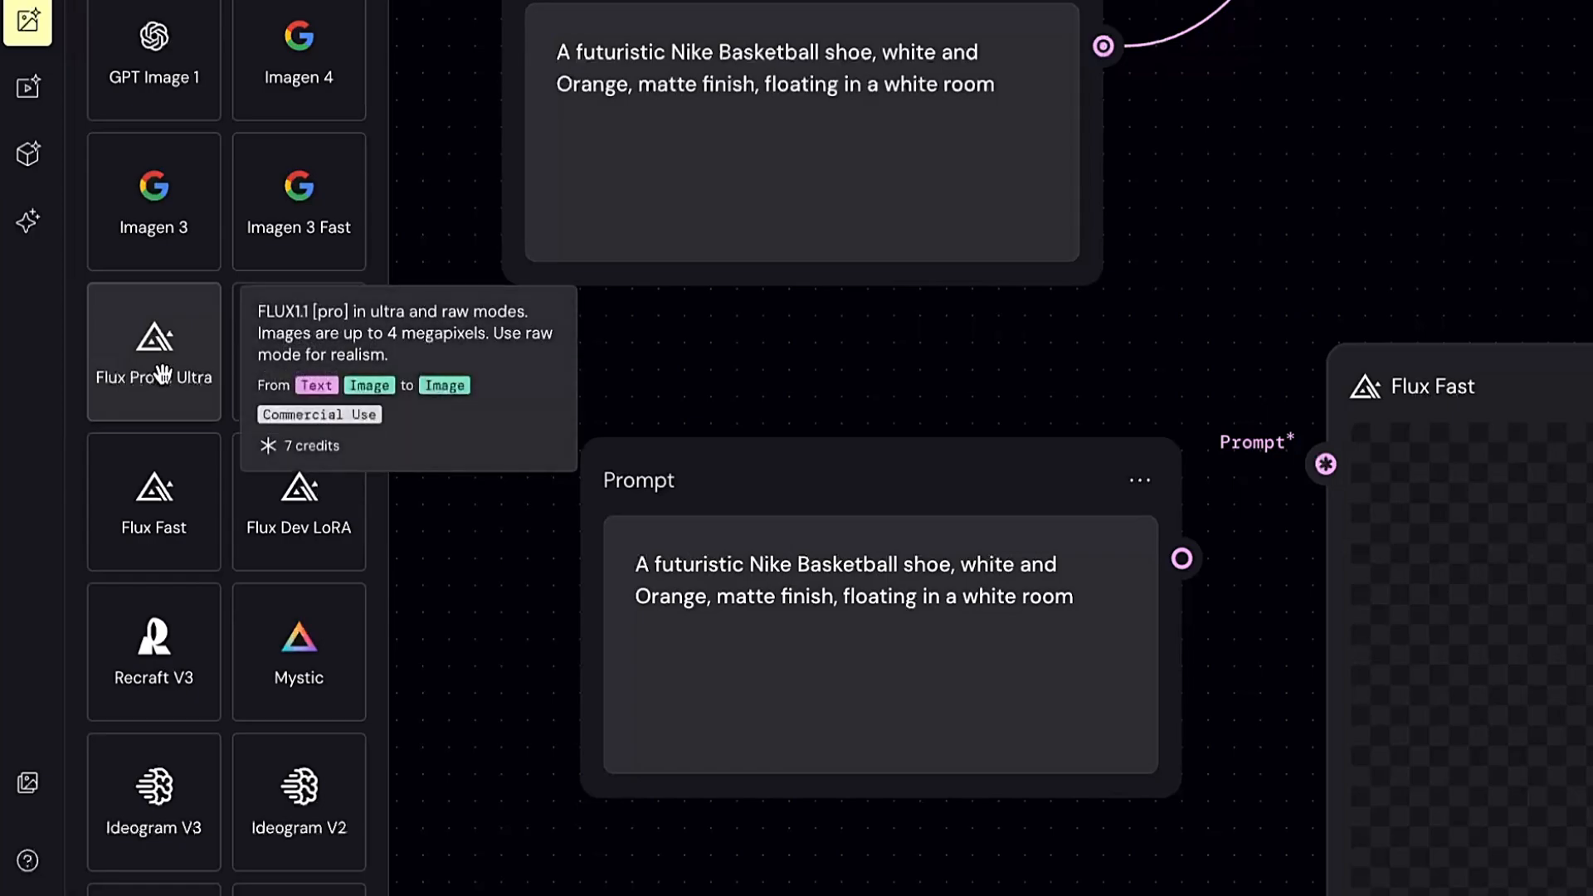
{"action": "mouse_move", "coordinate": [298, 200]}
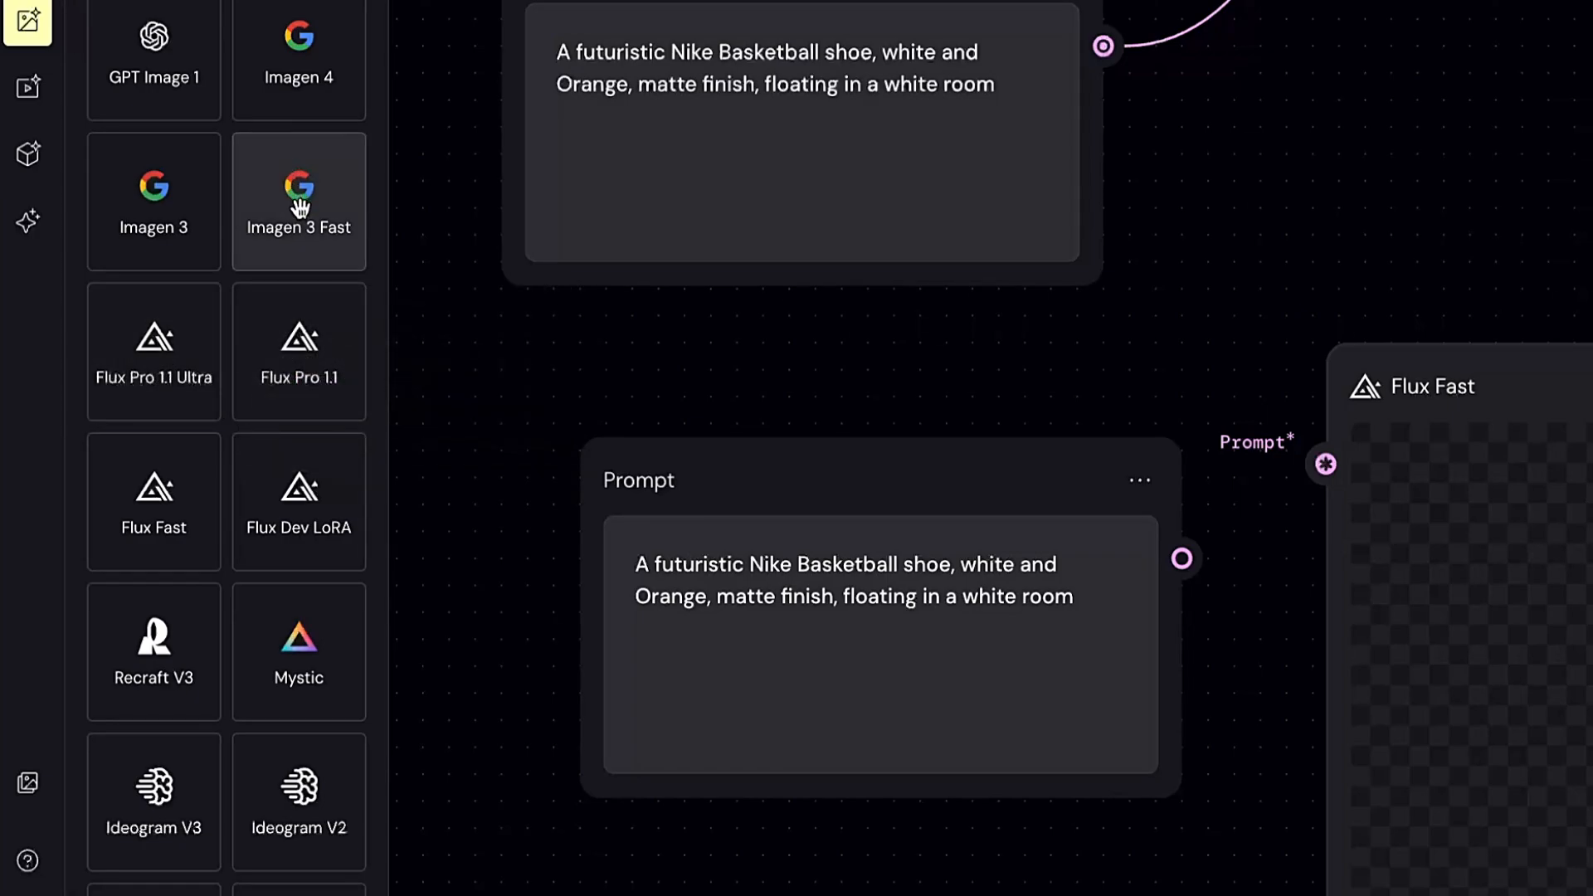
{"action": "mouse_move", "coordinate": [298, 59]}
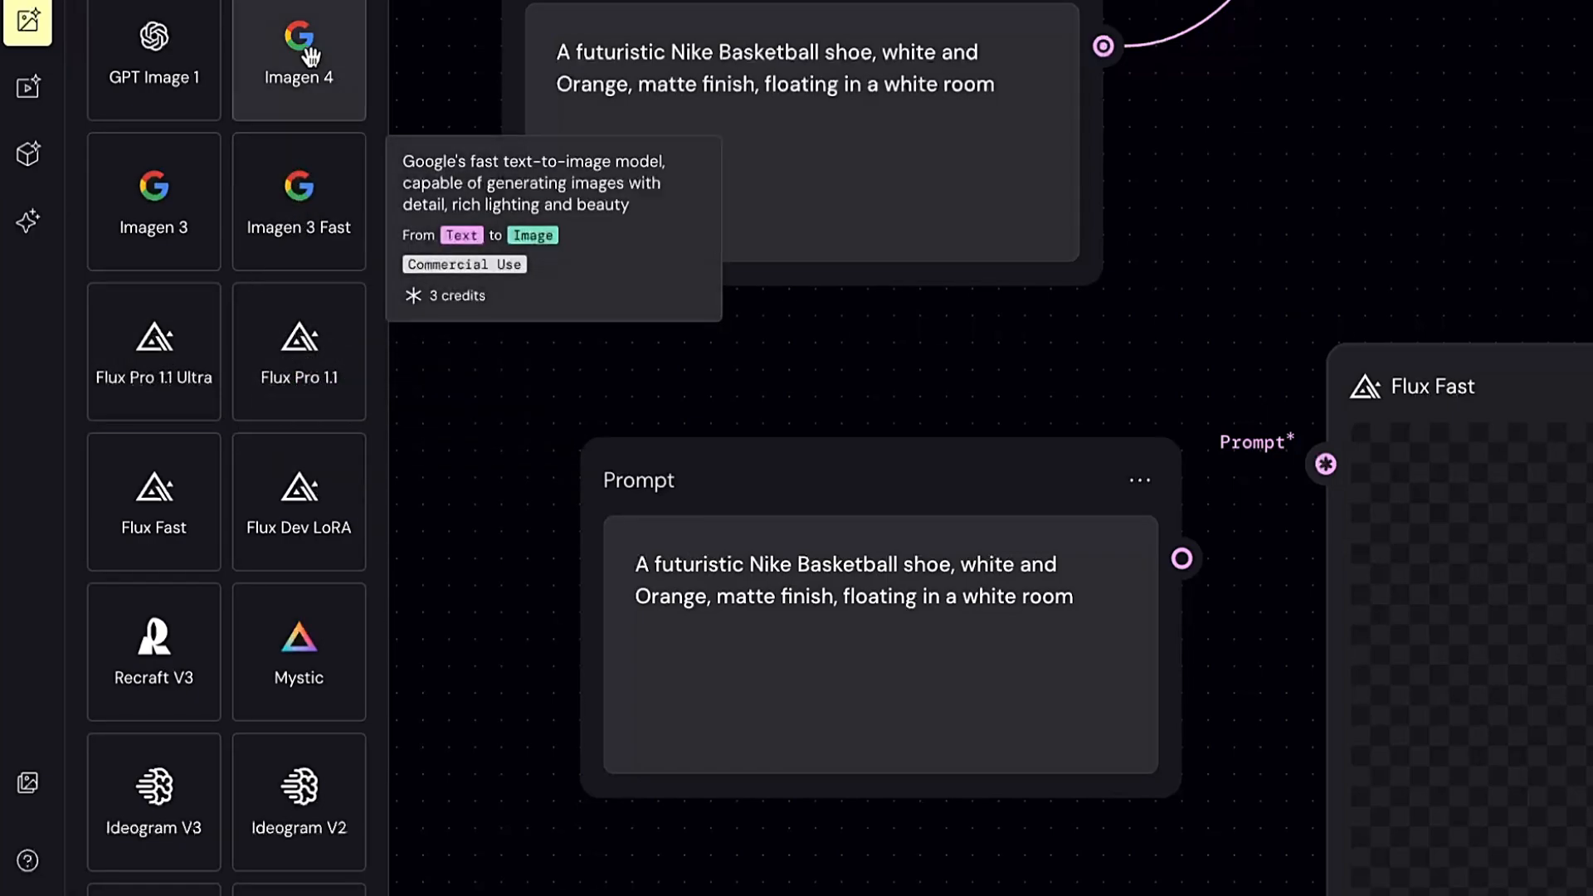
{"action": "mouse_move", "coordinate": [299, 59]}
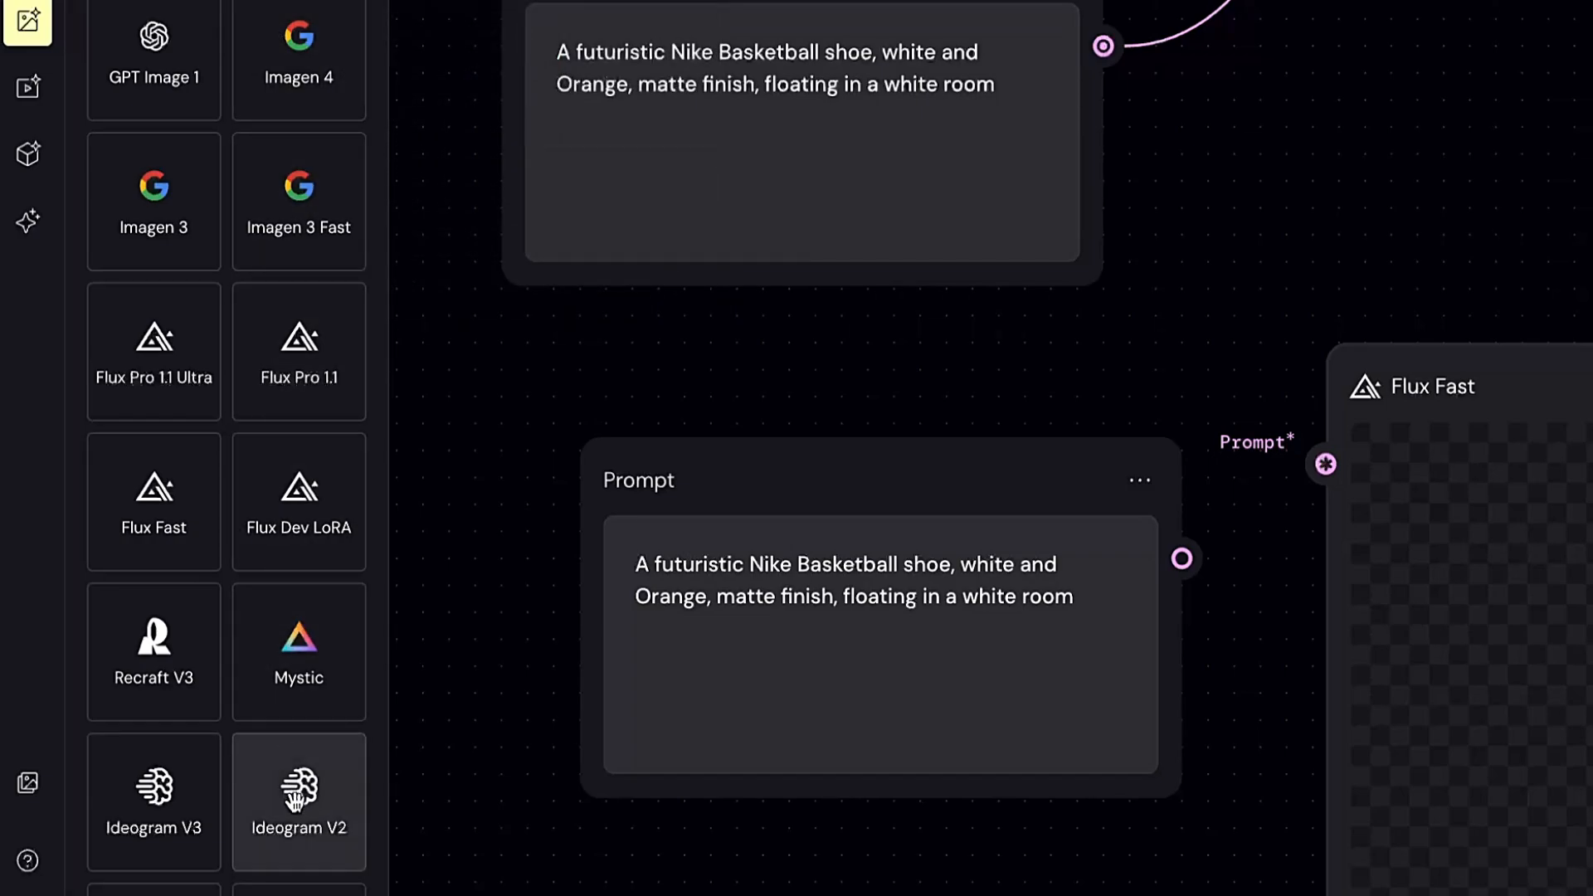
{"action": "mouse_move", "coordinate": [153, 800]}
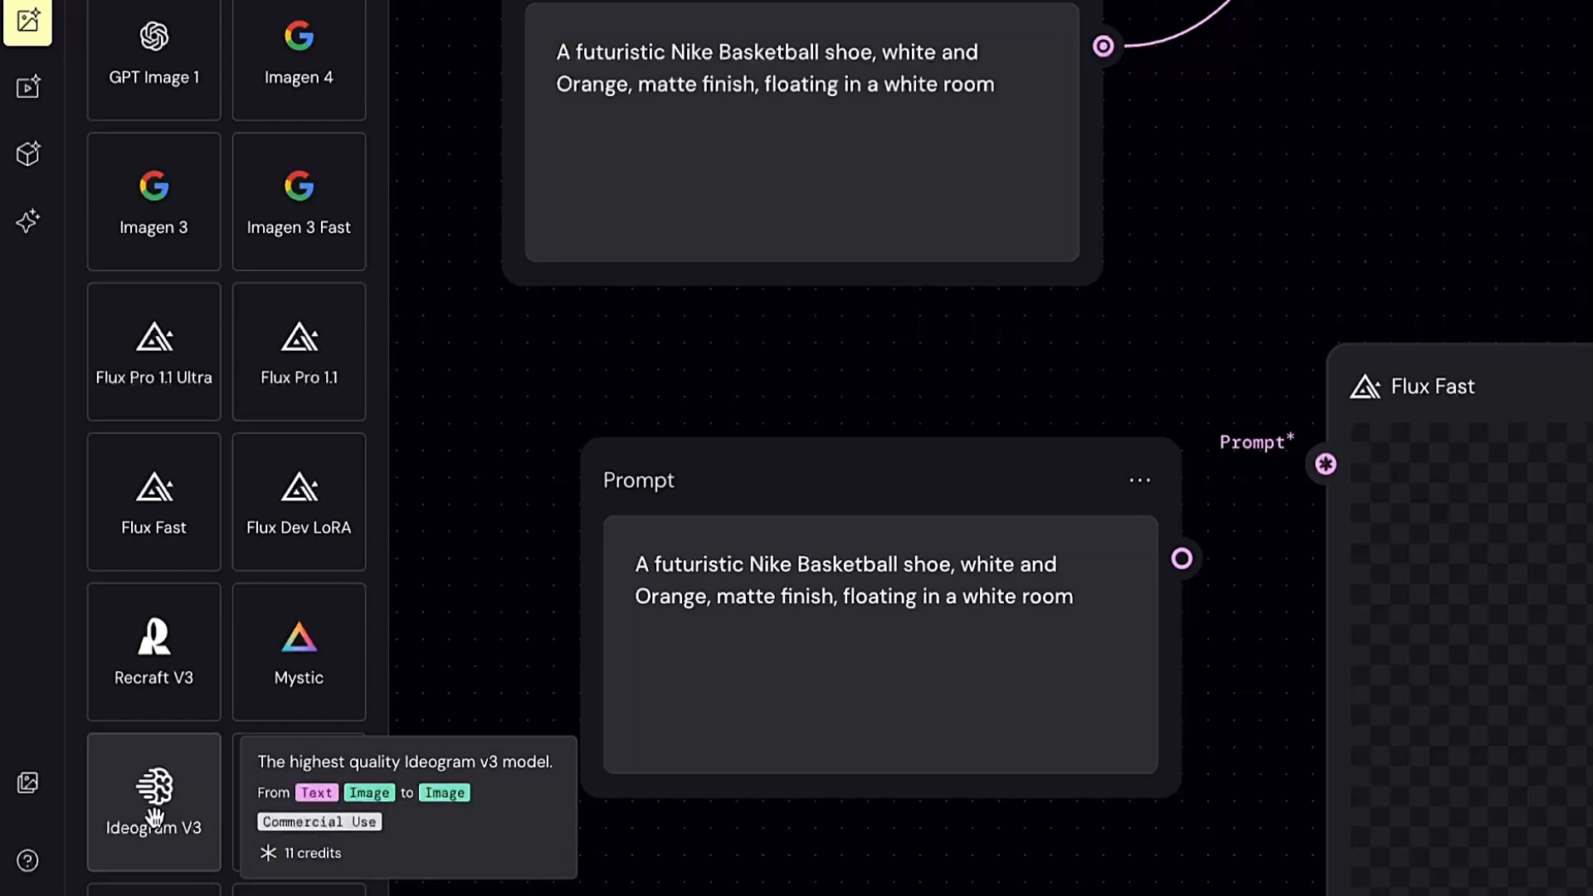
{"action": "mouse_move", "coordinate": [761, 426]}
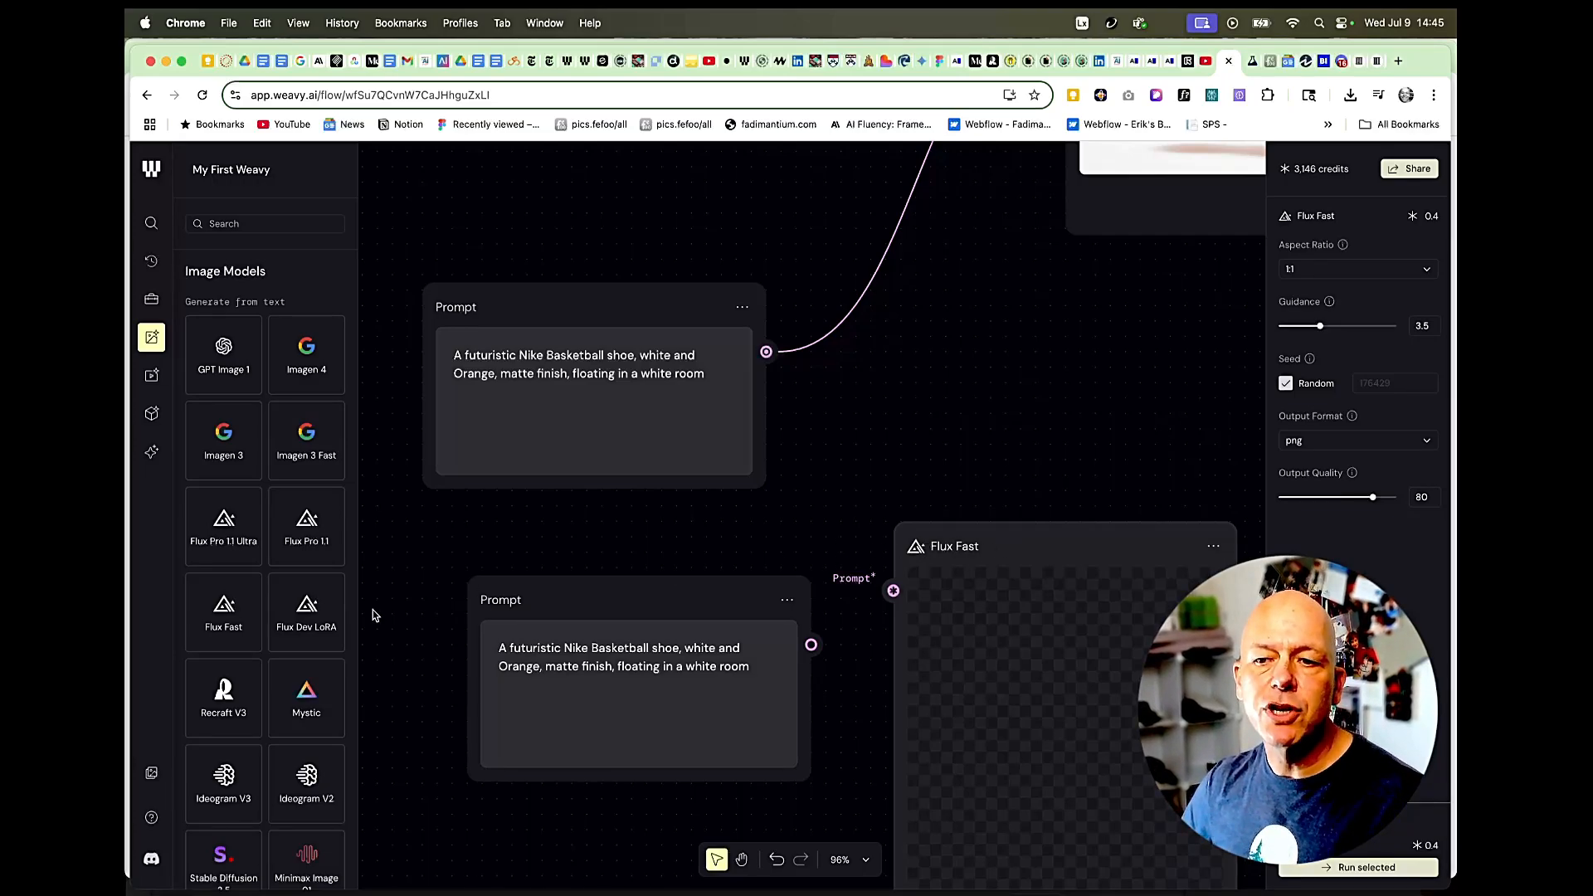
{"action": "mouse_move", "coordinate": [223, 610]}
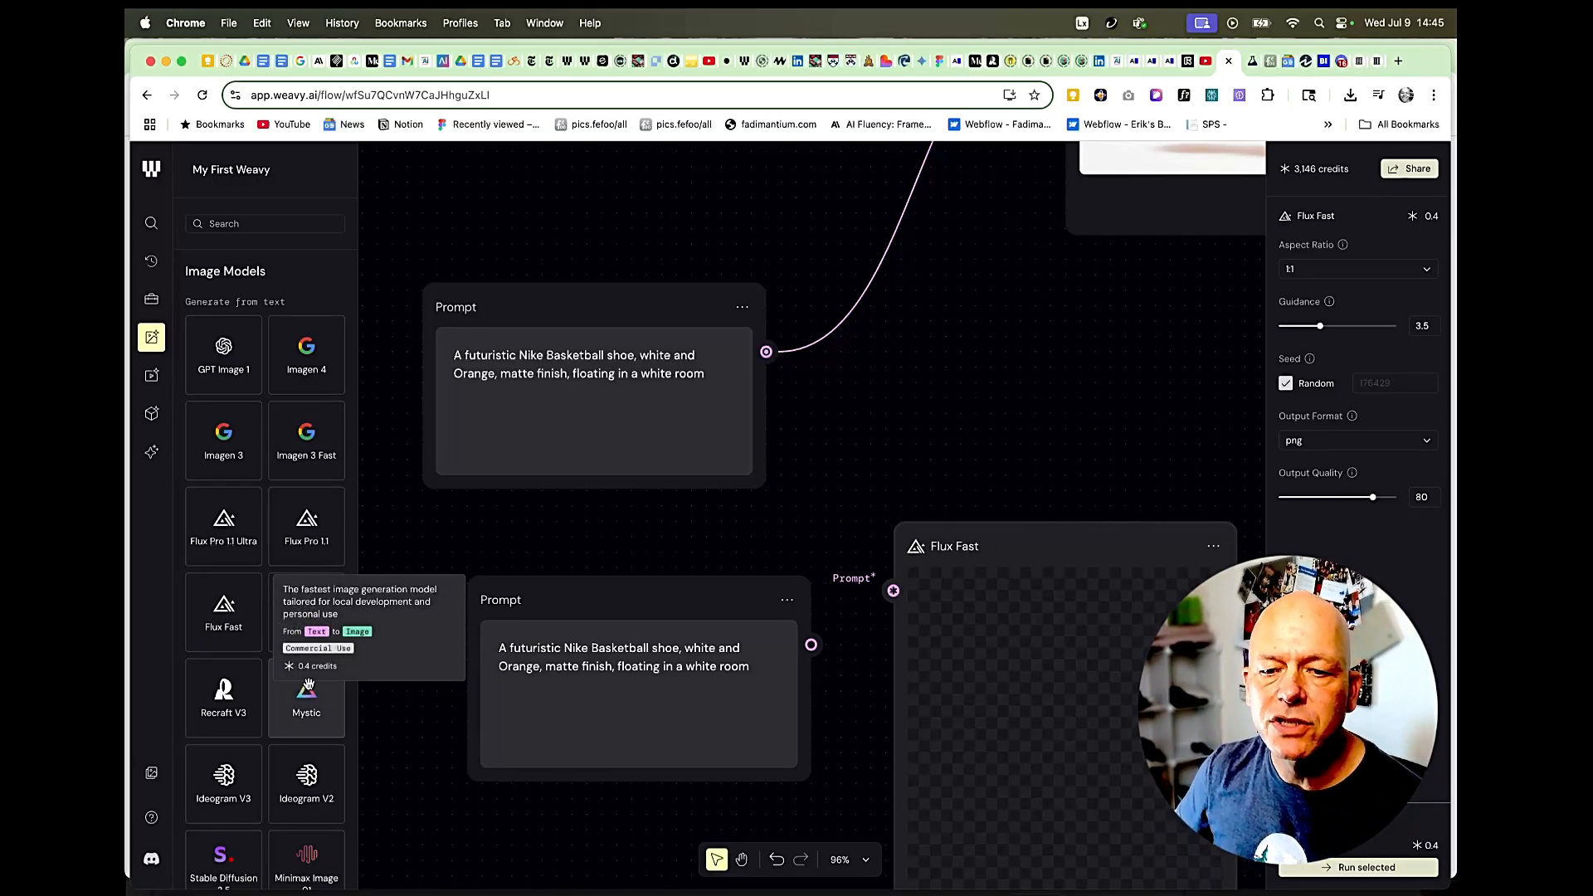
{"action": "mouse_move", "coordinate": [705, 518]}
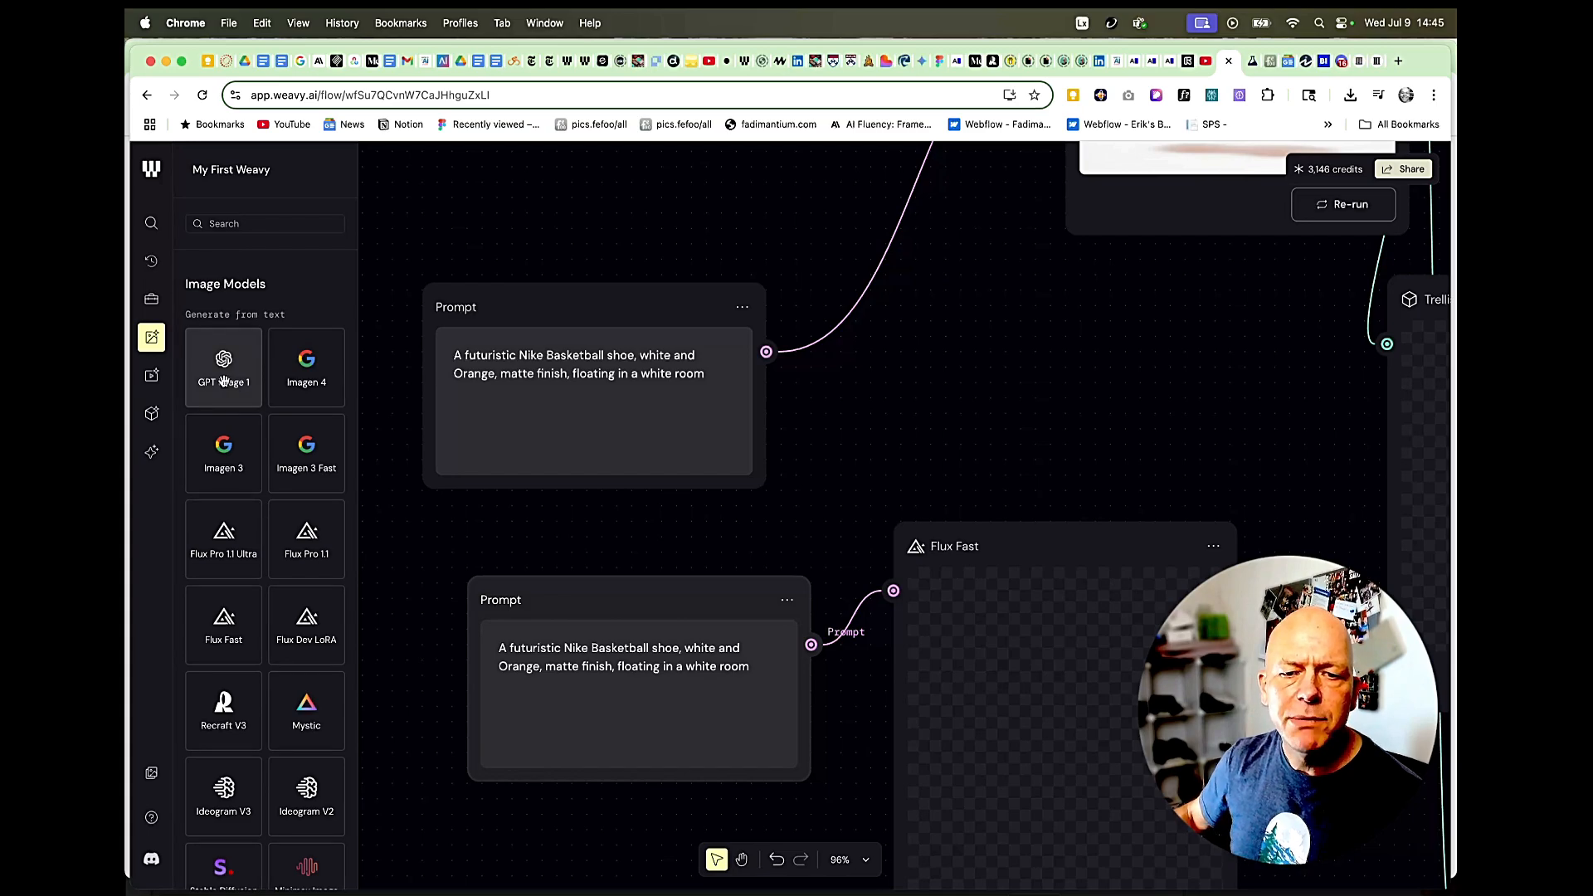
{"action": "mouse_move", "coordinate": [222, 365]}
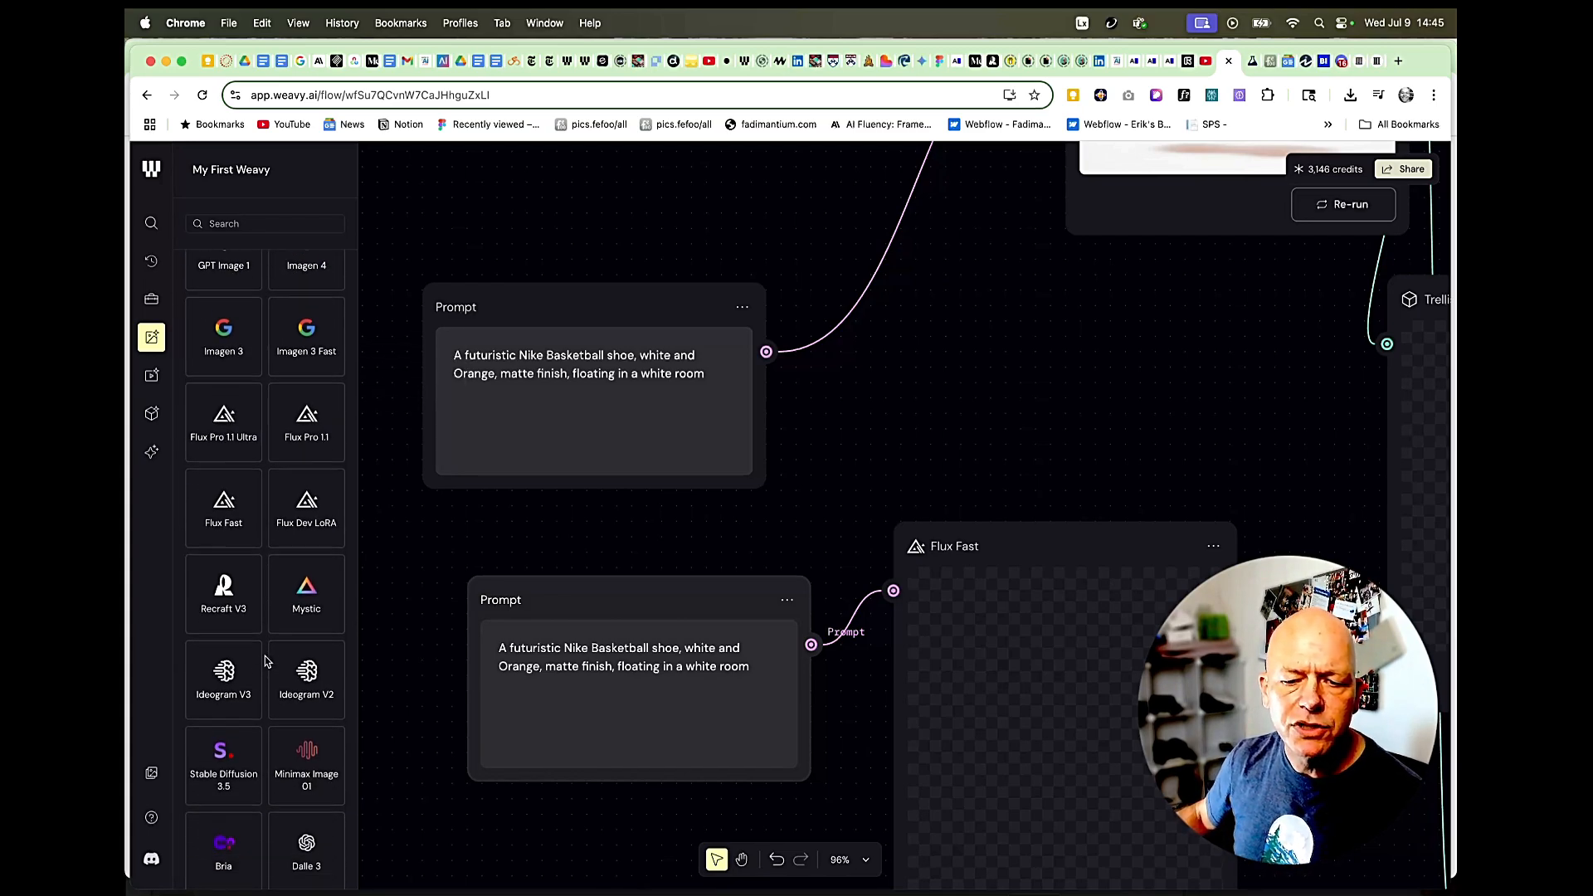
- Scroll the Image Models list down toward Luma Photon
{"action": "scroll", "scroll_direction": "down", "scroll_amount": 3}
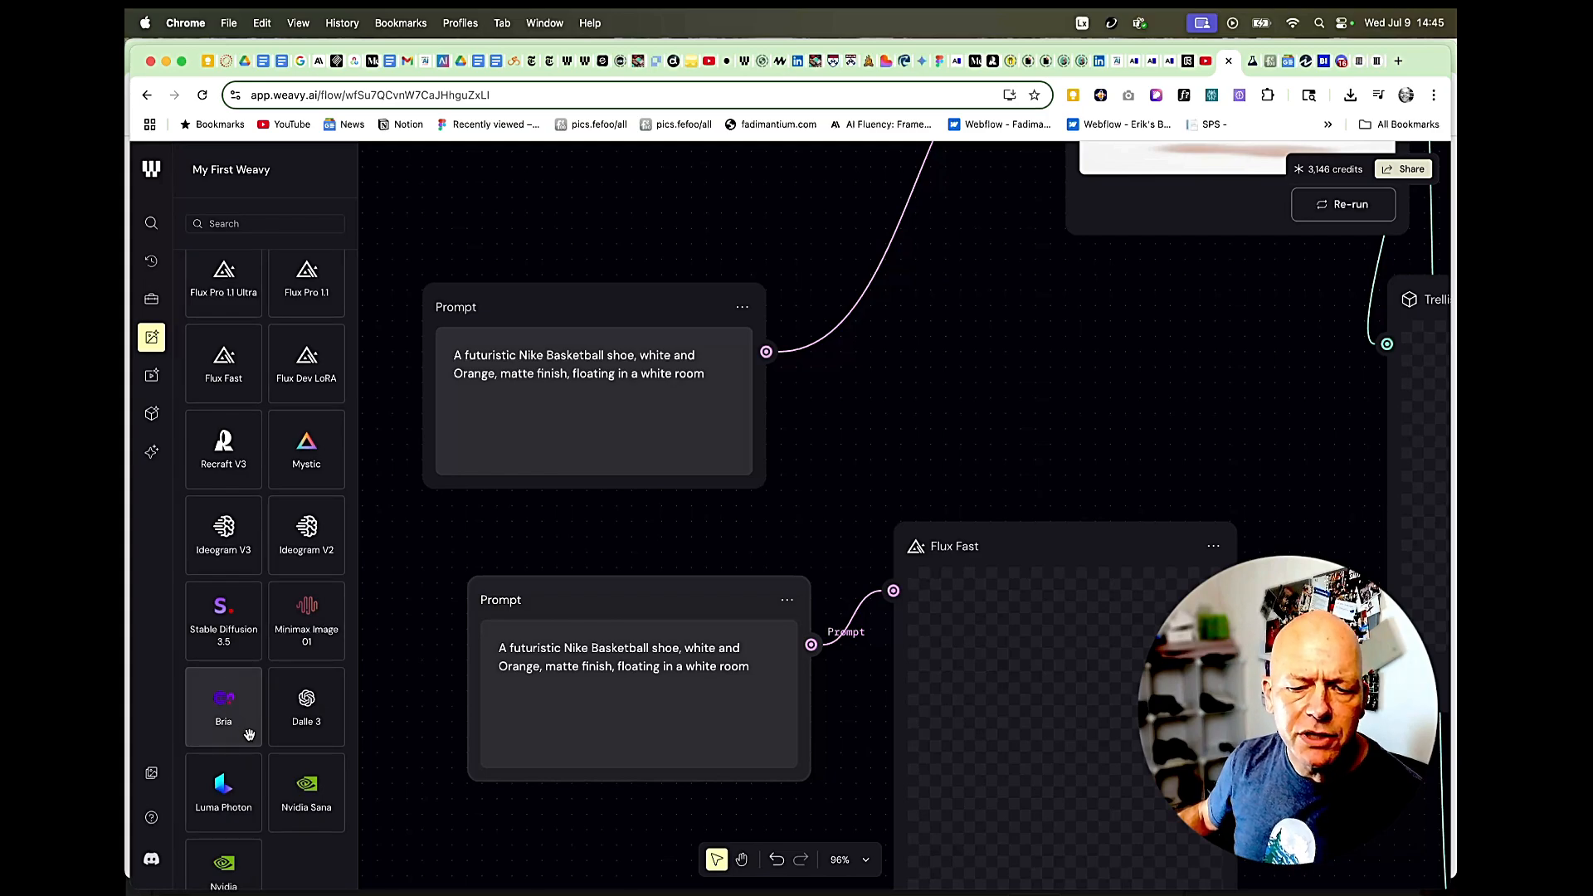
{"action": "mouse_move", "coordinate": [222, 791]}
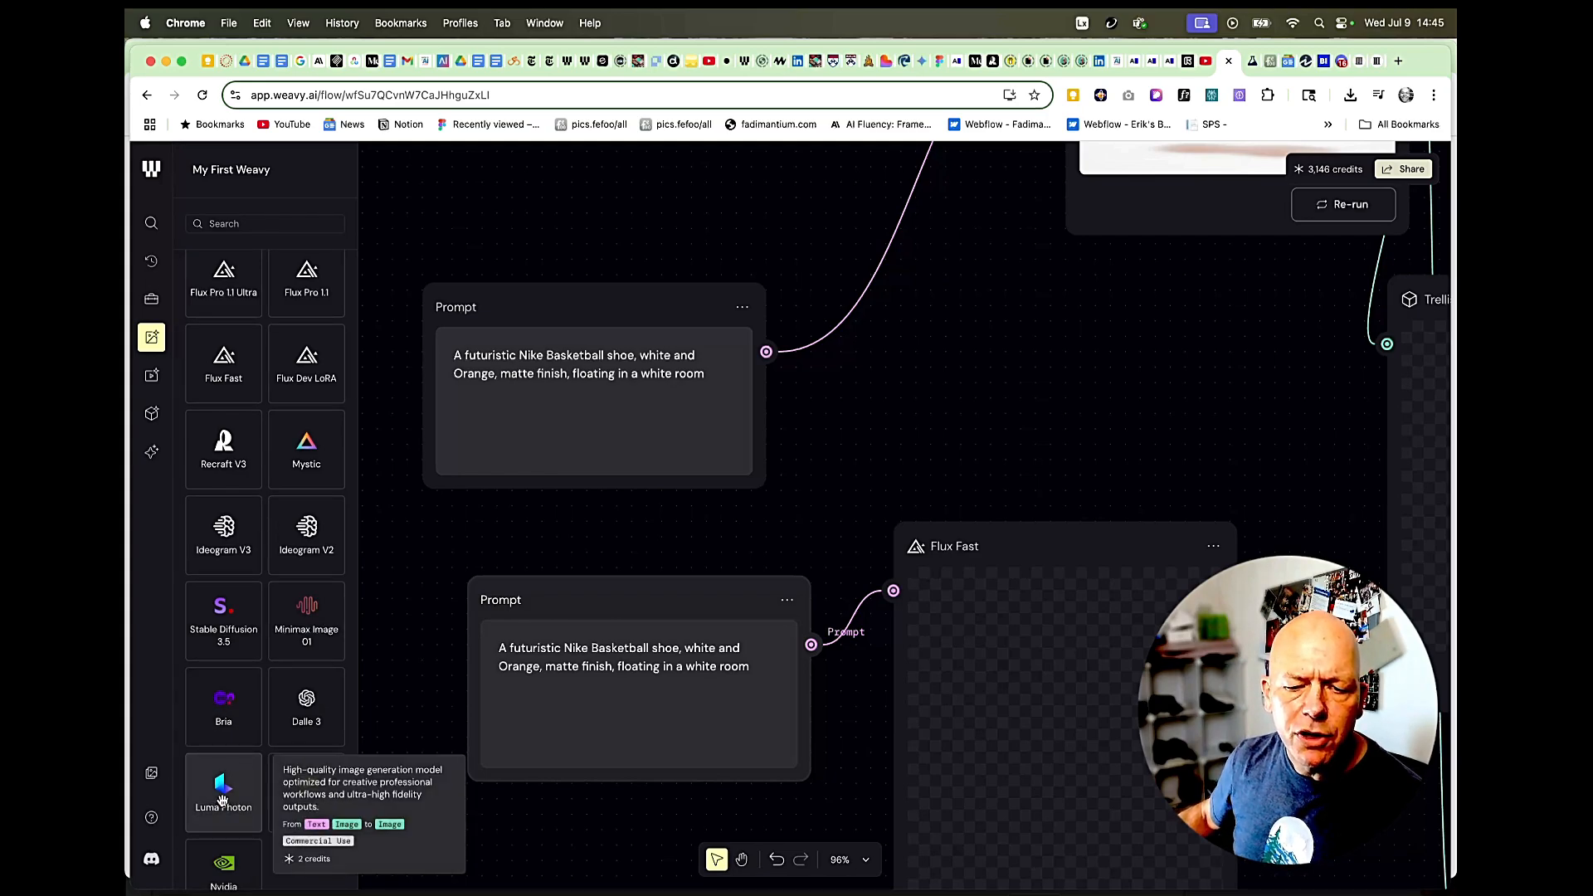
{"action": "mouse_move", "coordinate": [950, 380]}
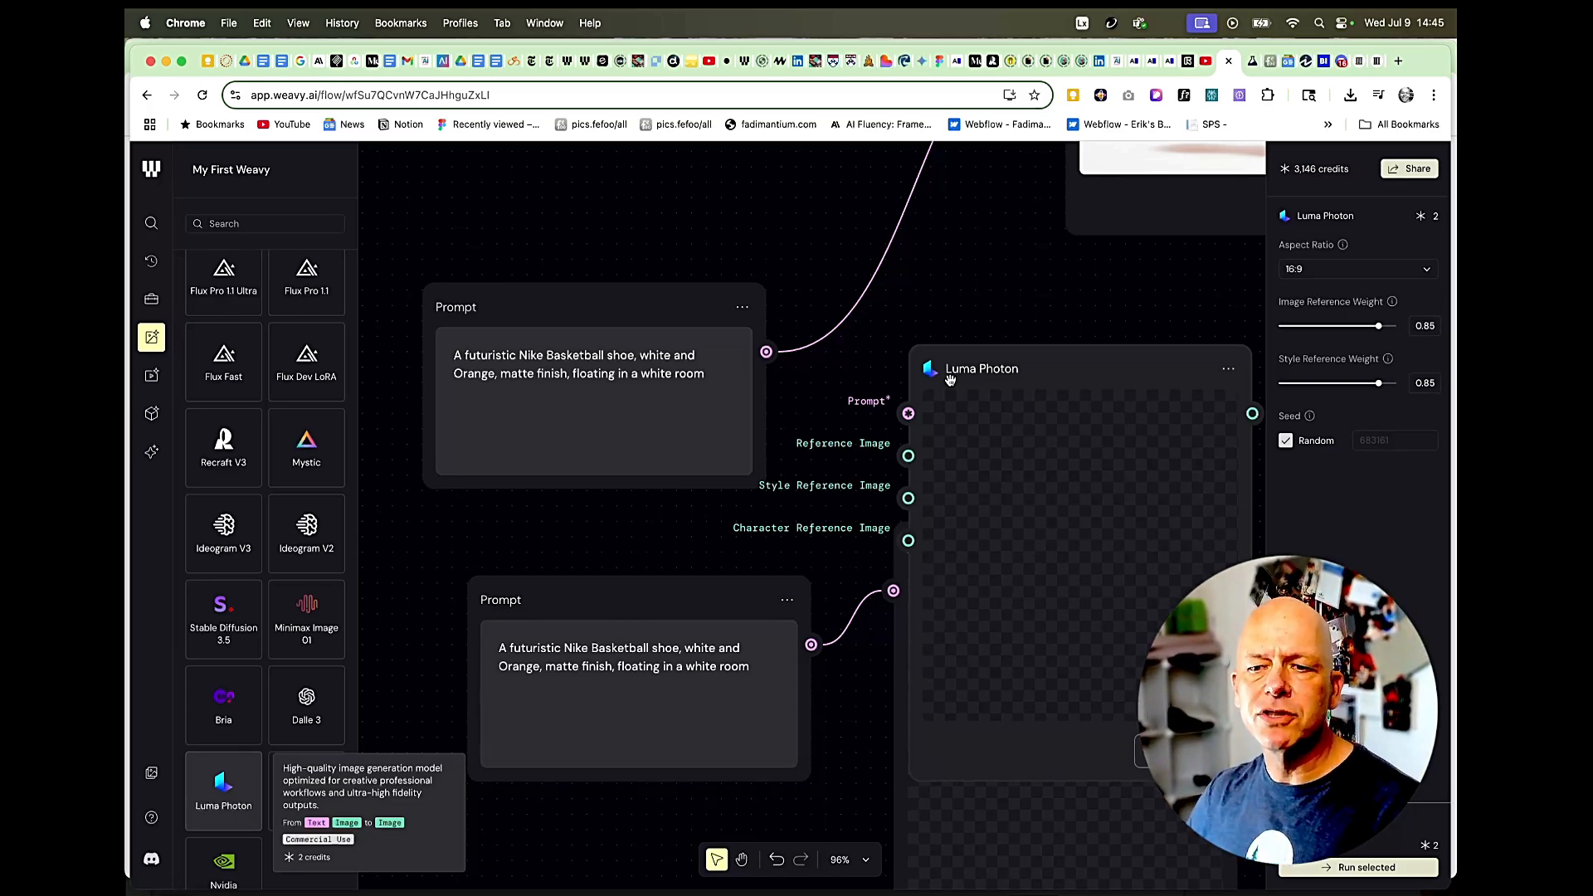
{"action": "mouse_move", "coordinate": [923, 428]}
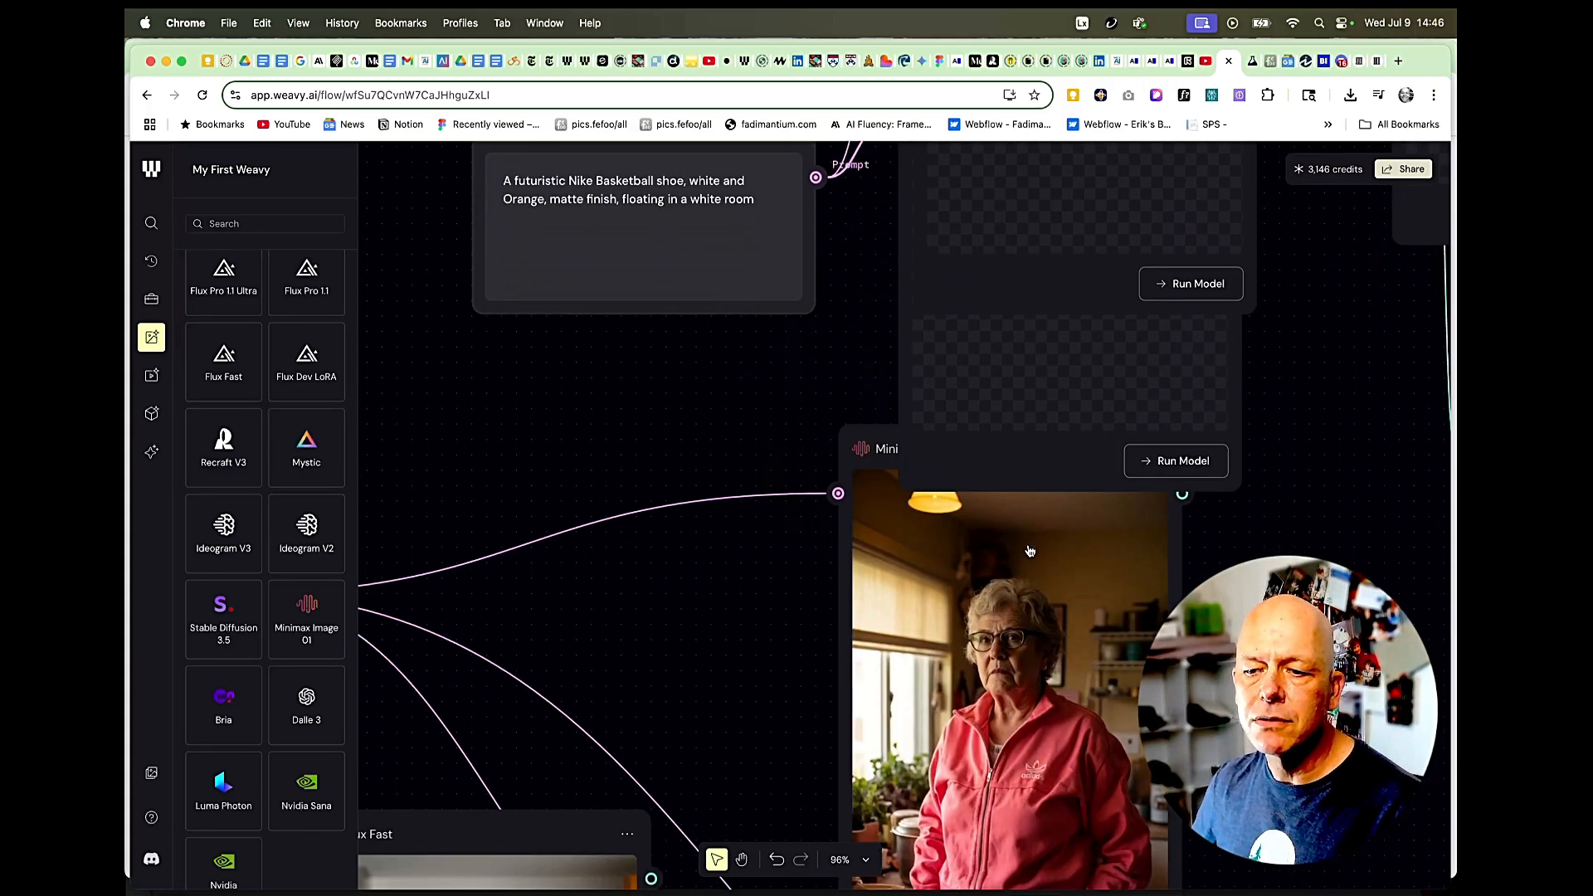
- Select the new Flux Fast node and change its image aspect ratio
{"action": "scroll", "scroll_direction": "down", "scroll_amount": 3}
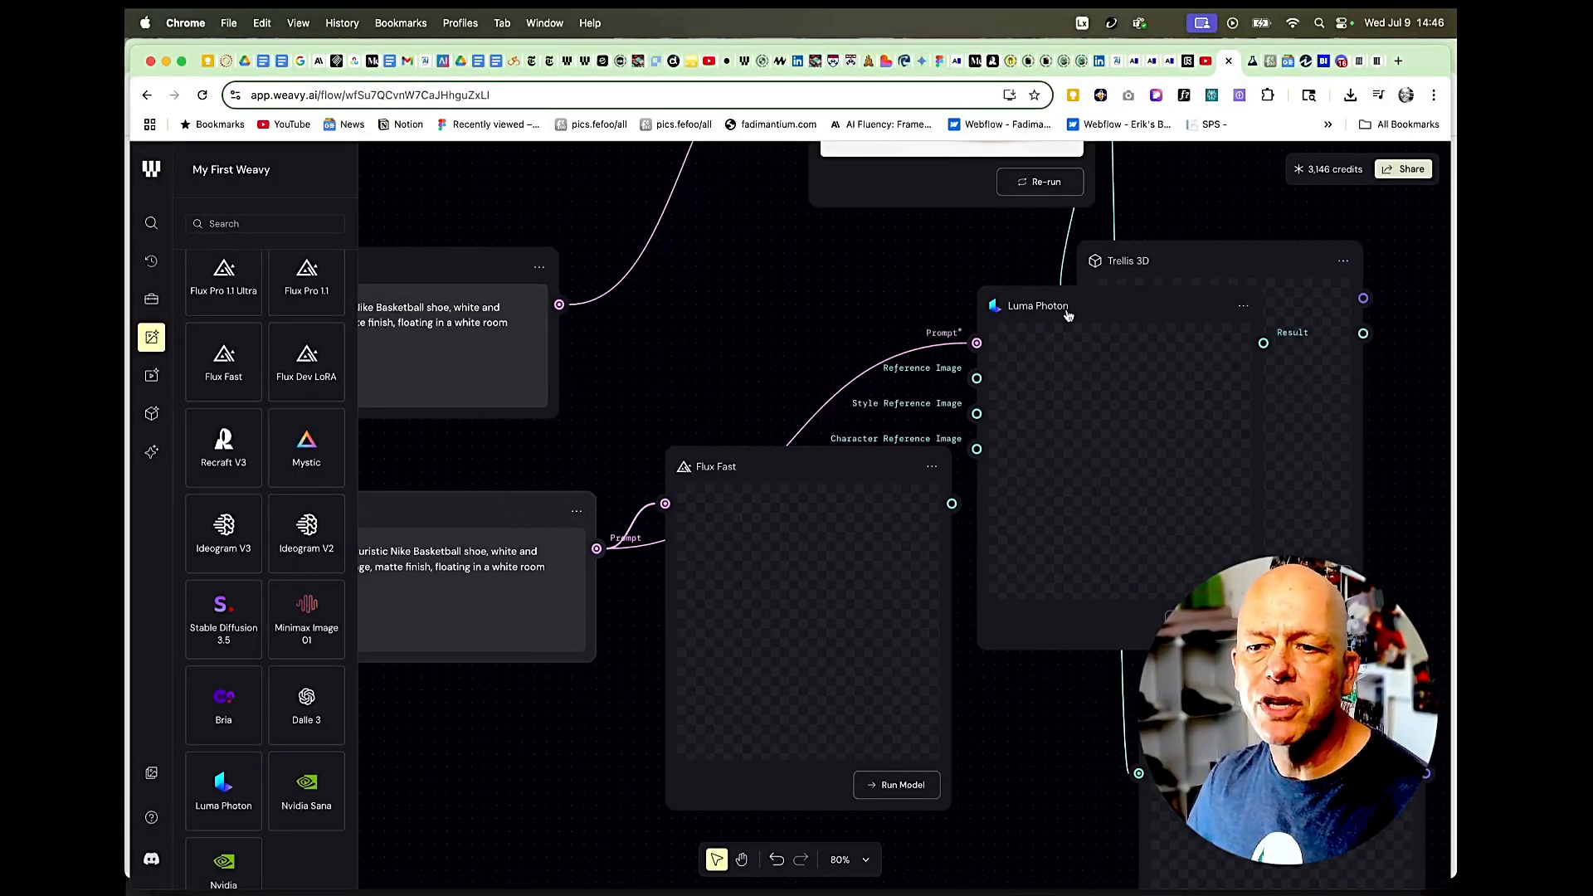
{"action": "left_click", "coordinate": [1037, 305]}
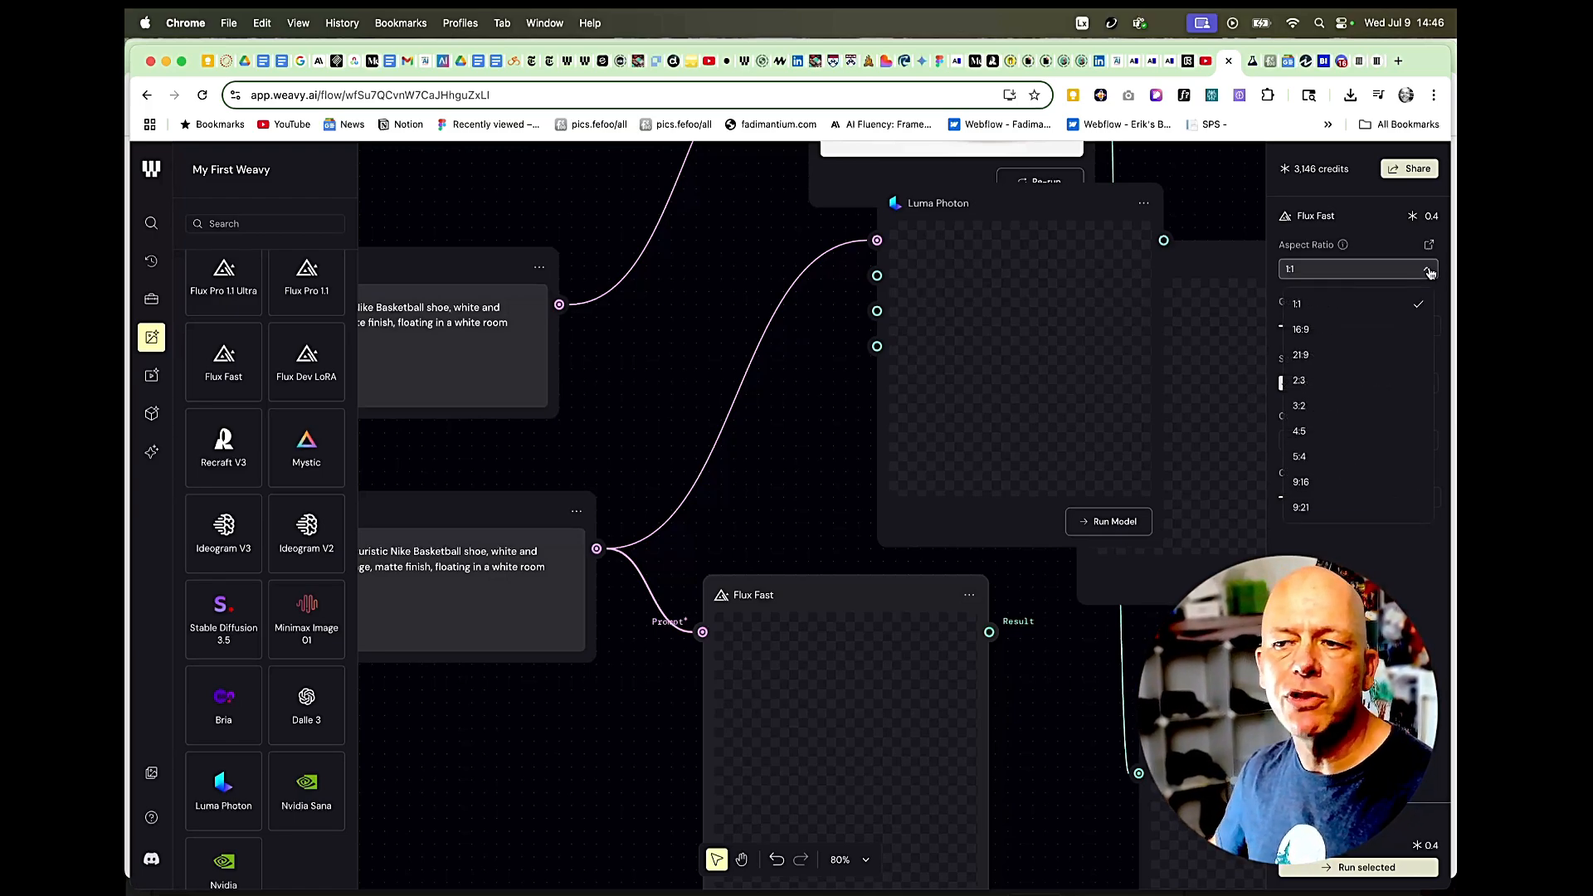
{"action": "left_click", "coordinate": [1302, 328]}
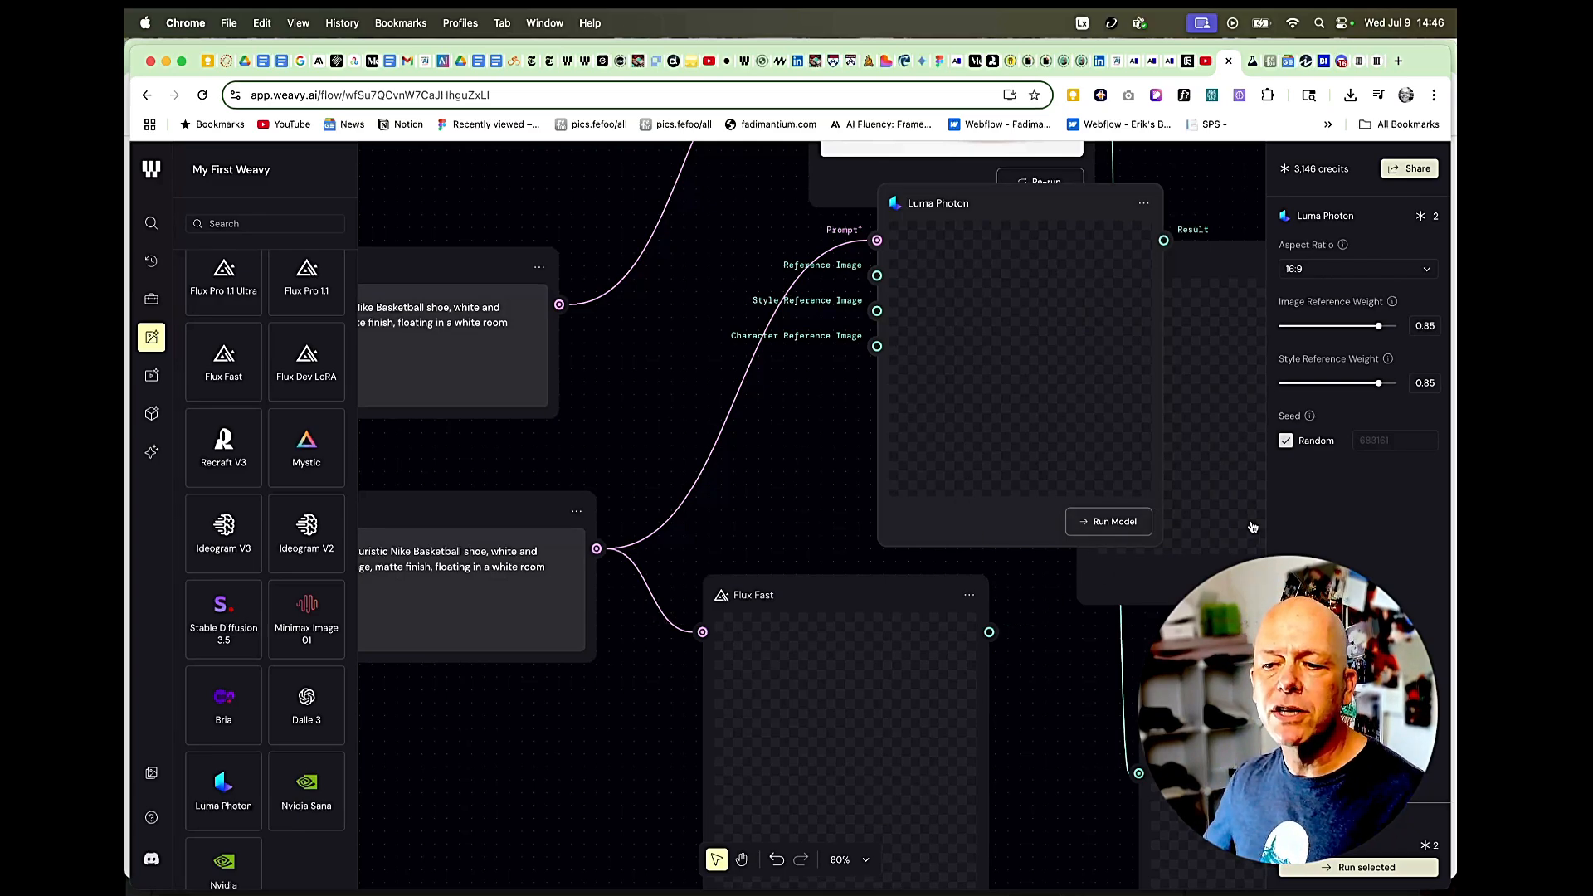
{"action": "mouse_move", "coordinate": [860, 478]}
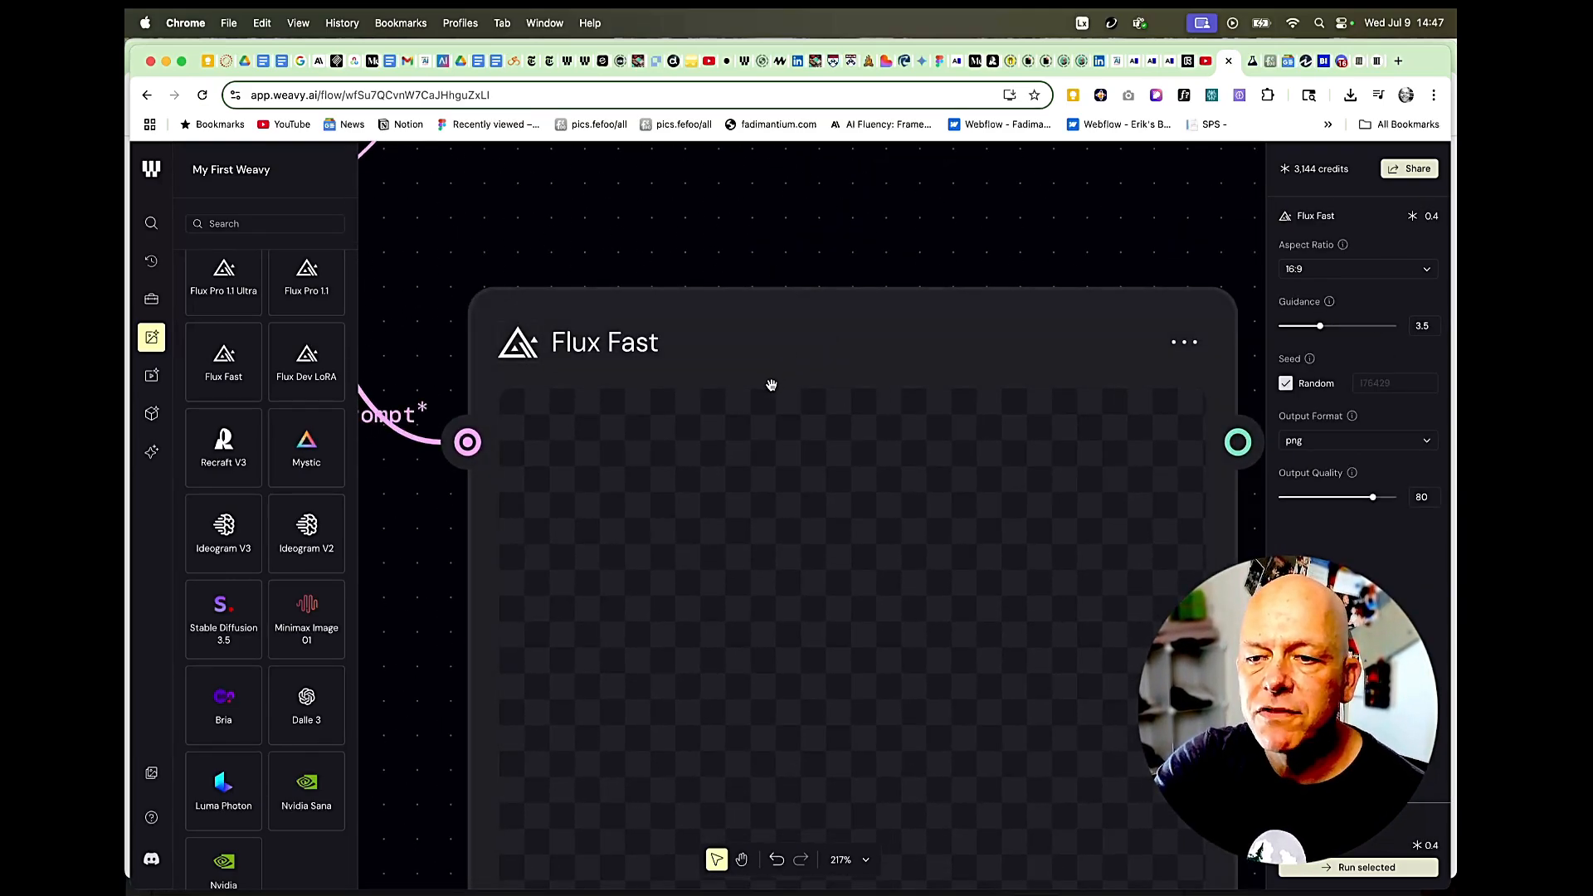
- Generate the white-and-orange shoe image with Flux Fast, then re-run for a new version
{"action": "scroll", "scroll_direction": "down", "scroll_amount": 3}
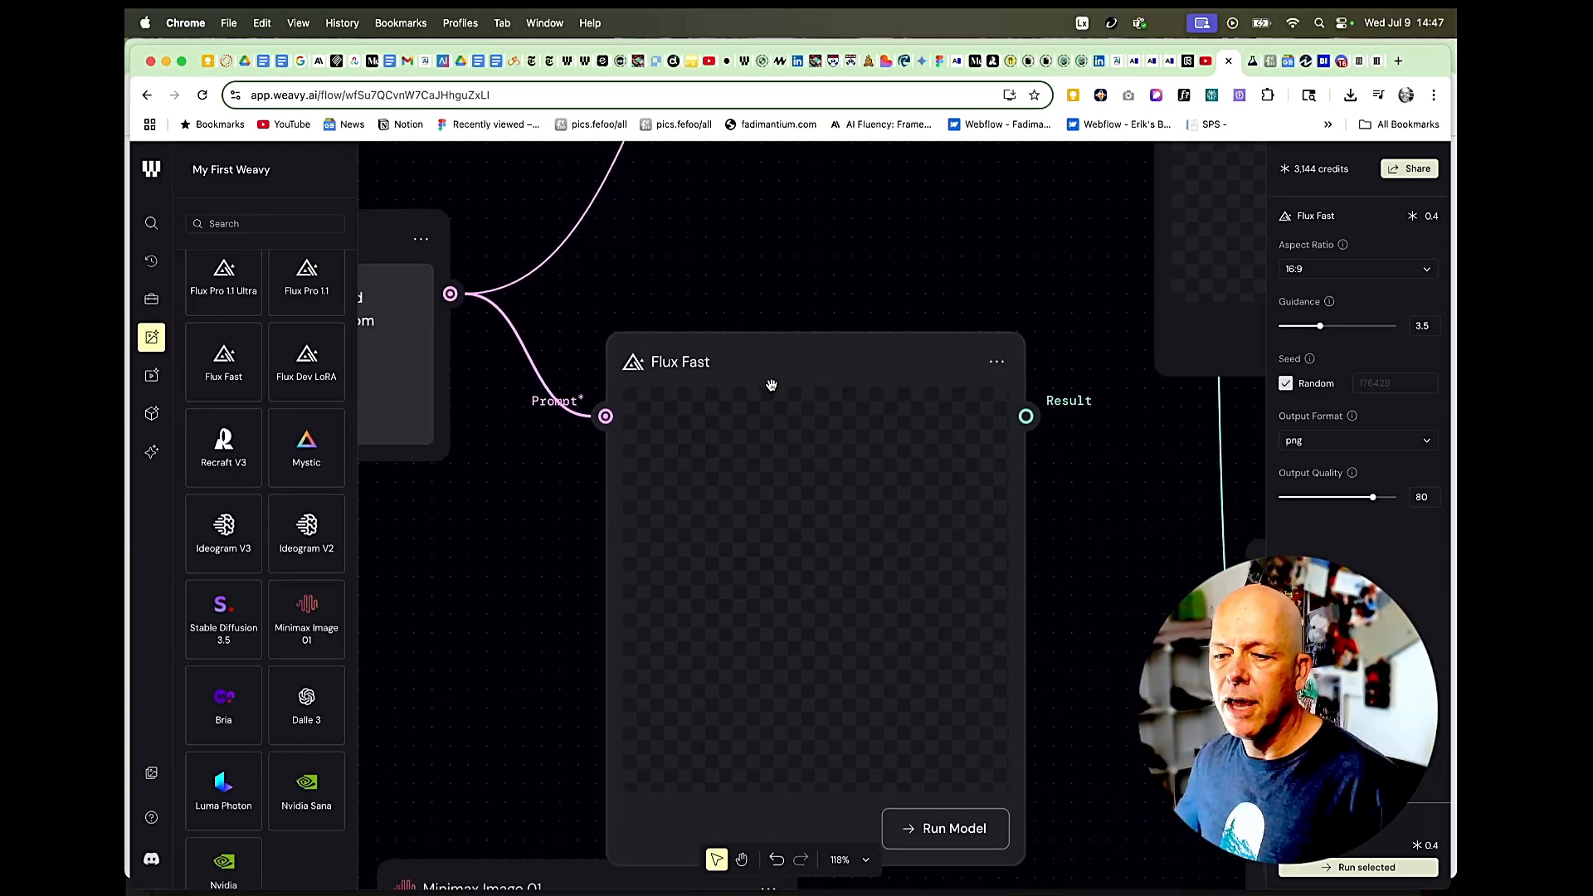
{"action": "left_click", "coordinate": [944, 828]}
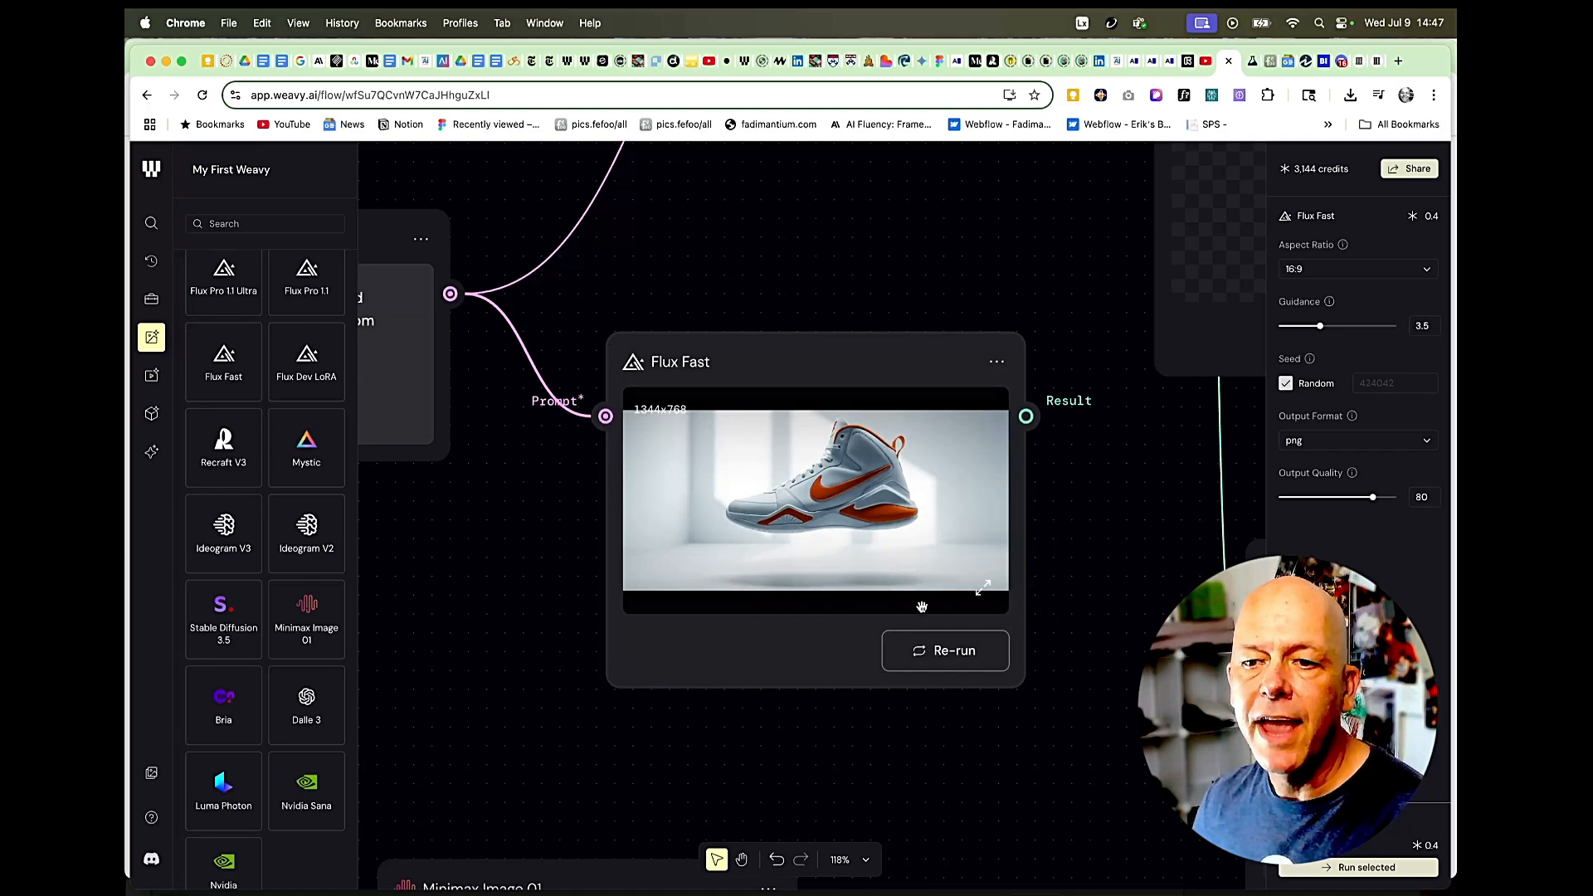
{"action": "left_click", "coordinate": [944, 650]}
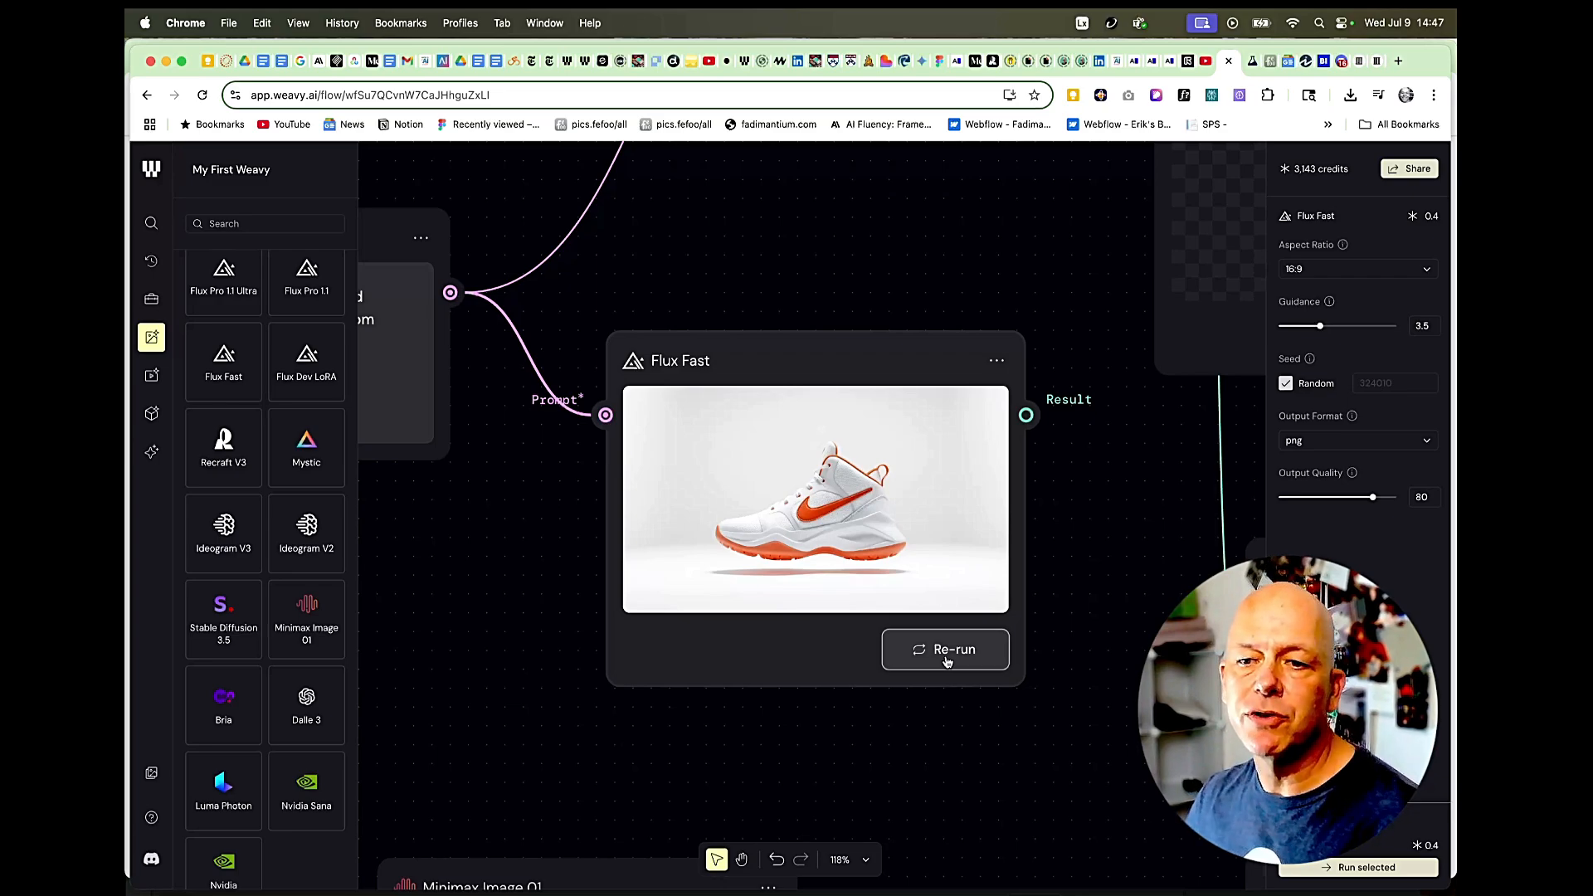
{"action": "mouse_move", "coordinate": [620, 330]}
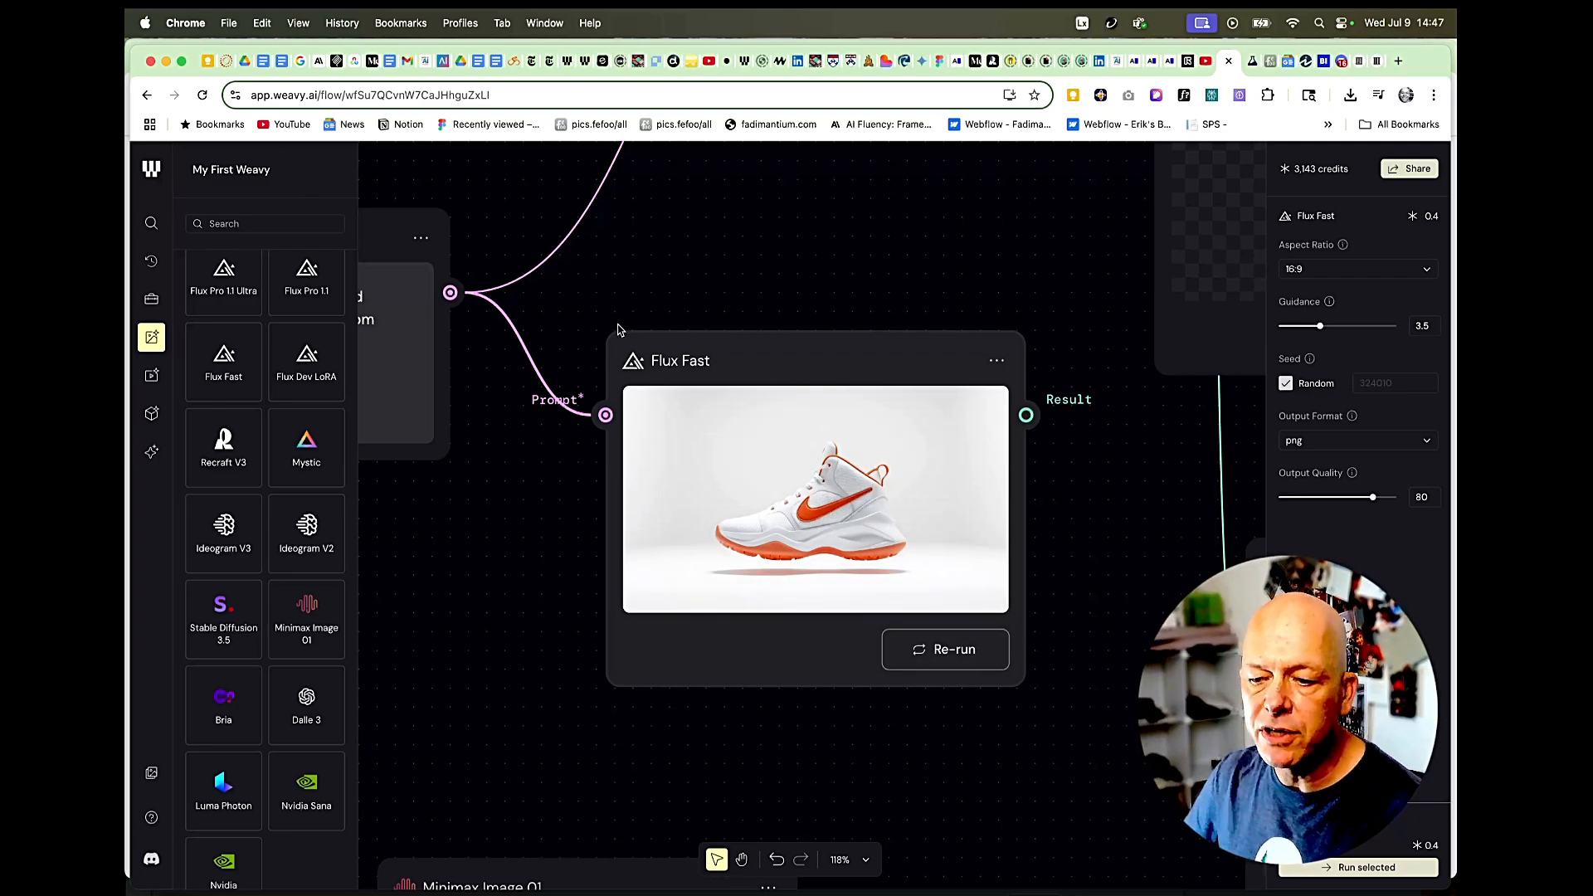
{"action": "scroll", "scroll_direction": "down", "scroll_amount": 3}
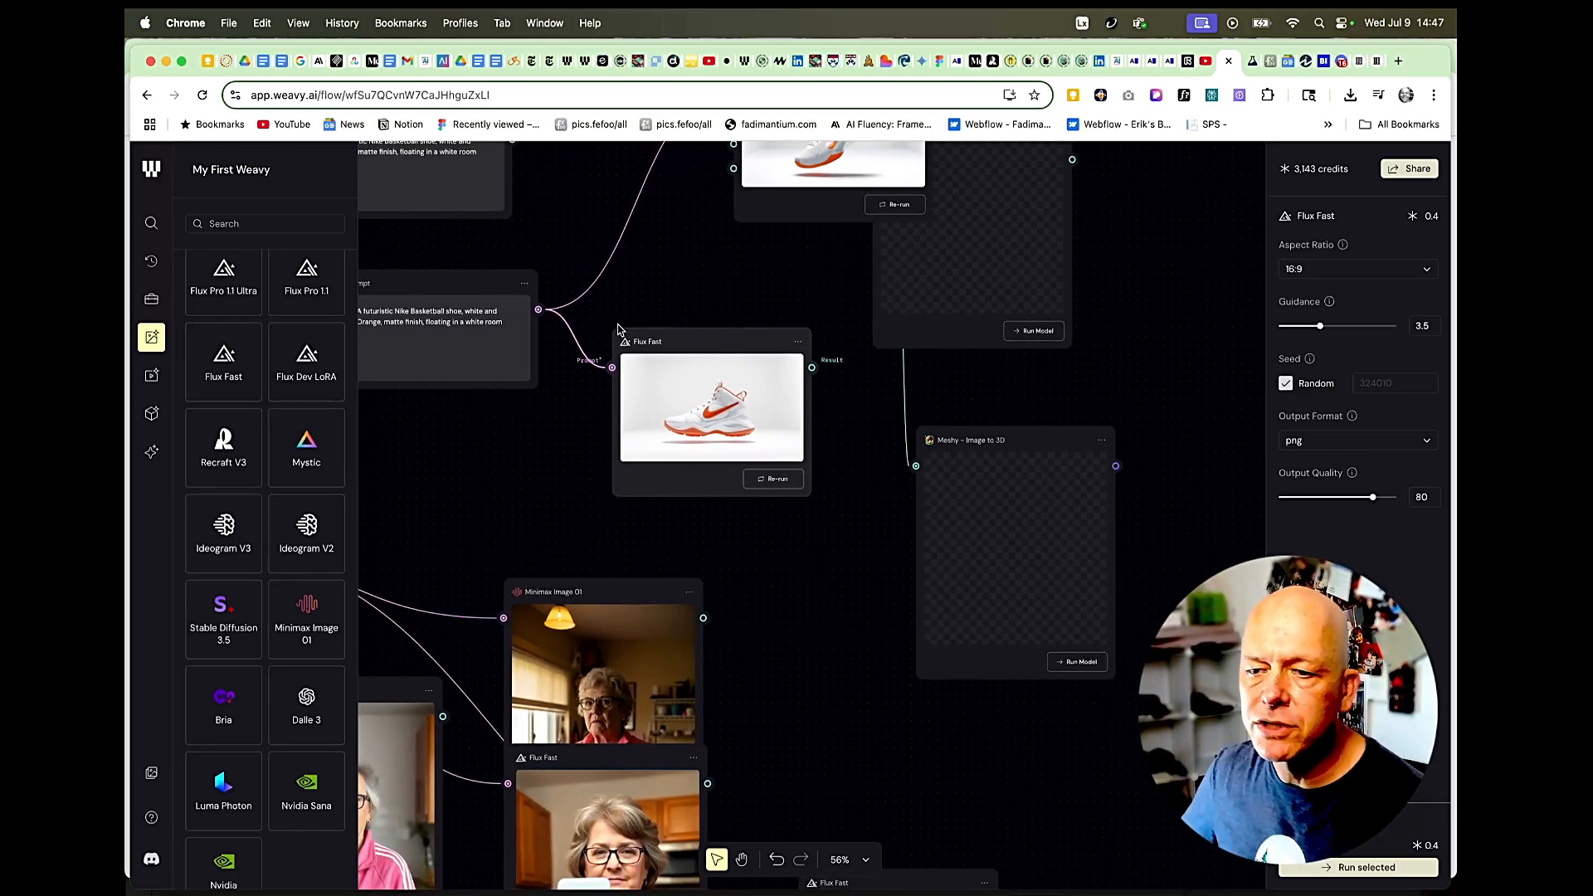
- Add Trellis 3D and Meshy Image to 3D nodes and run both on the shoe image
{"action": "left_click", "coordinate": [150, 413]}
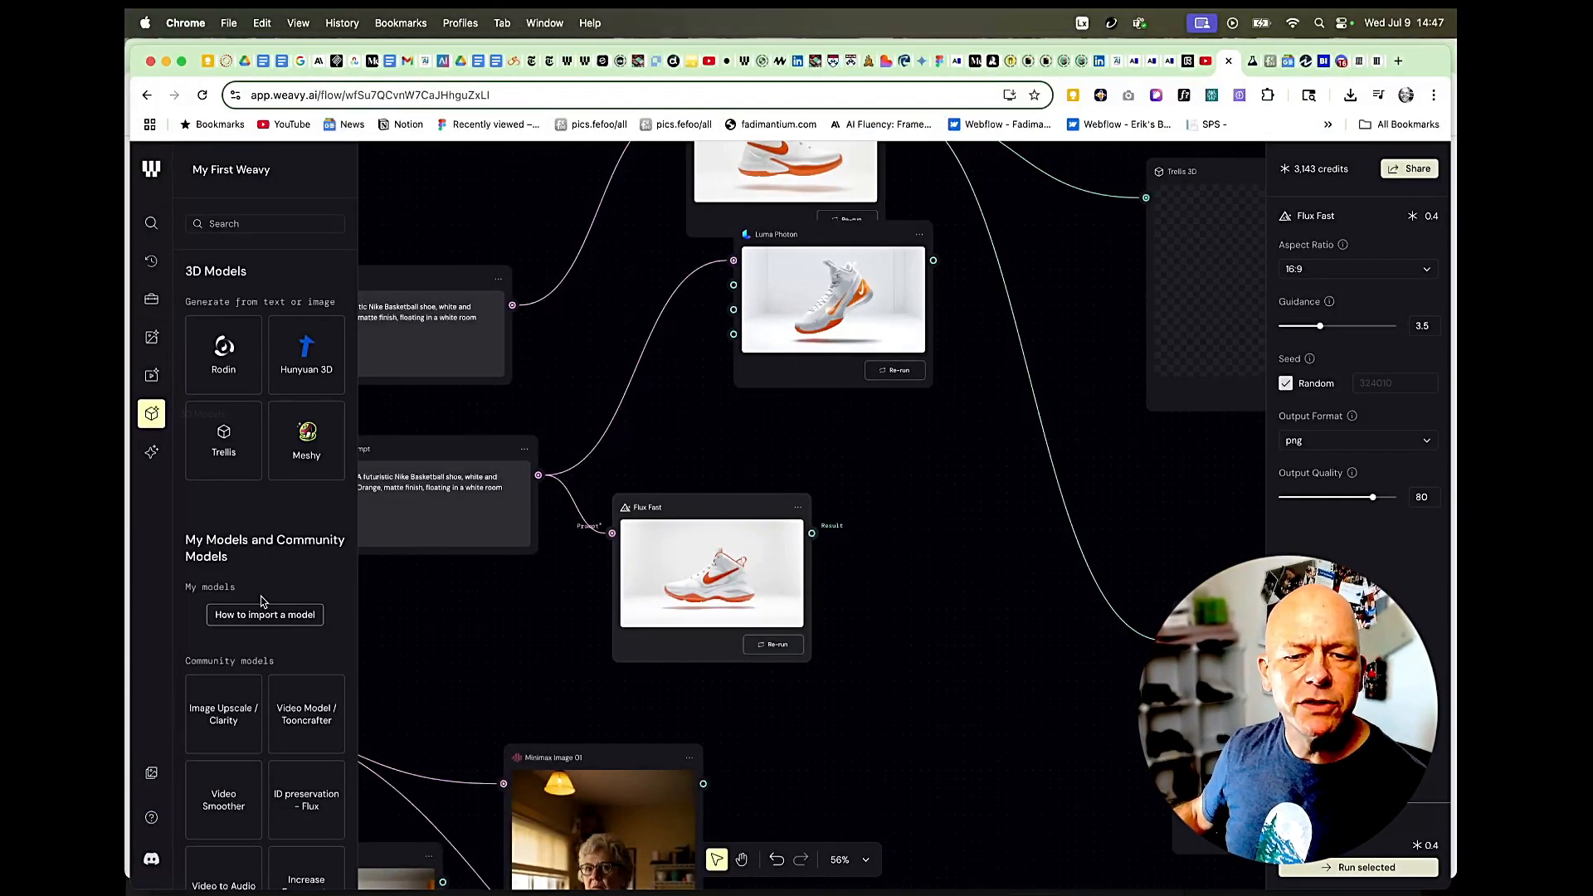
{"action": "scroll", "scroll_direction": "down", "scroll_amount": 3}
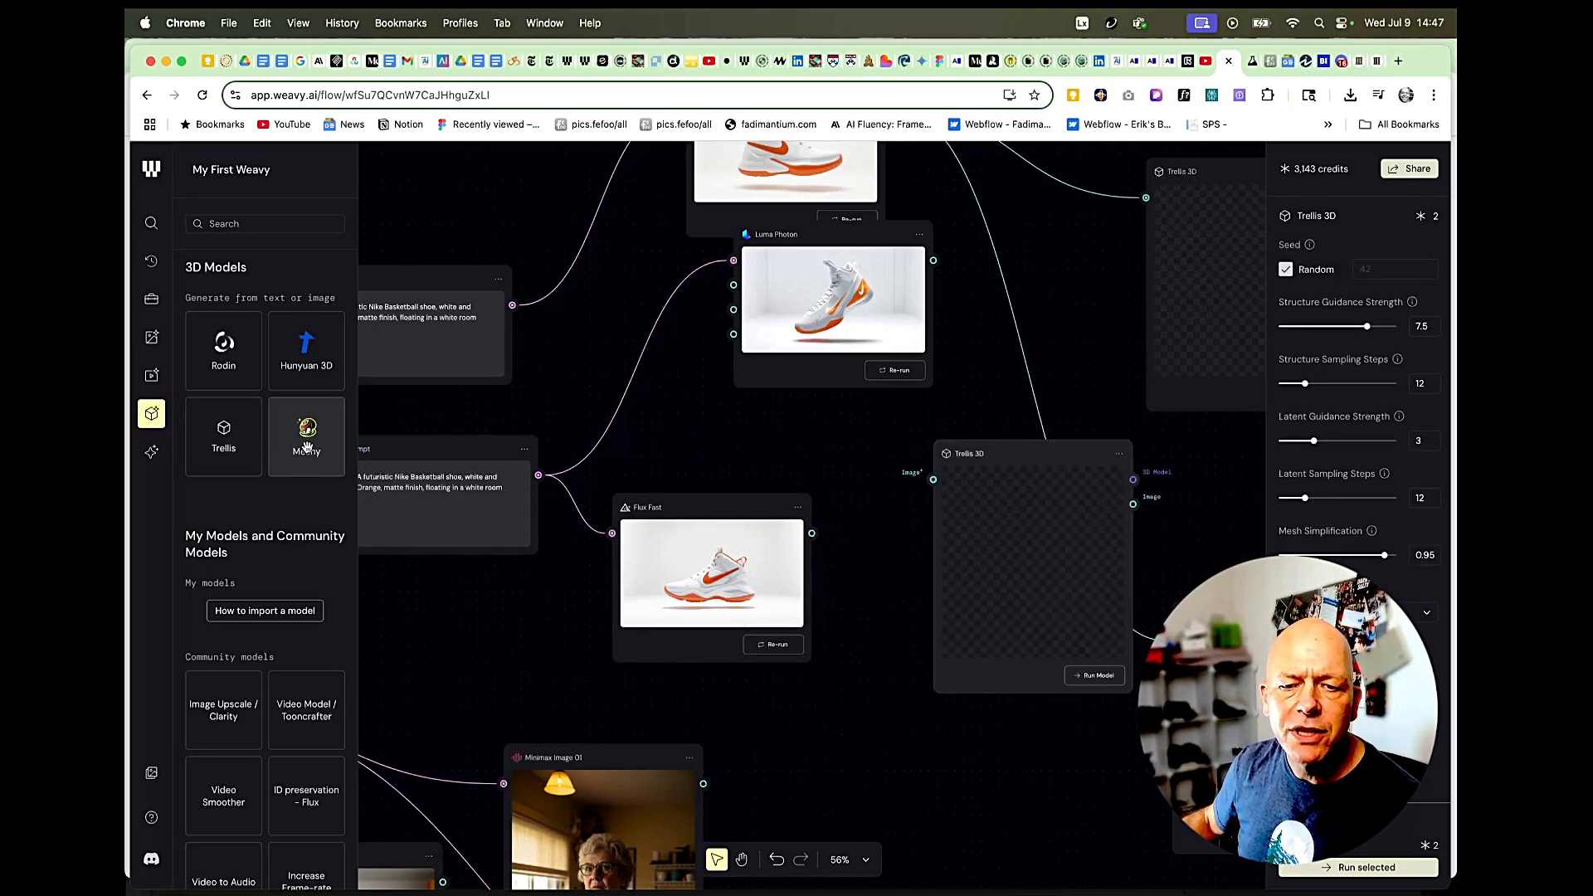
{"action": "left_click", "coordinate": [306, 428]}
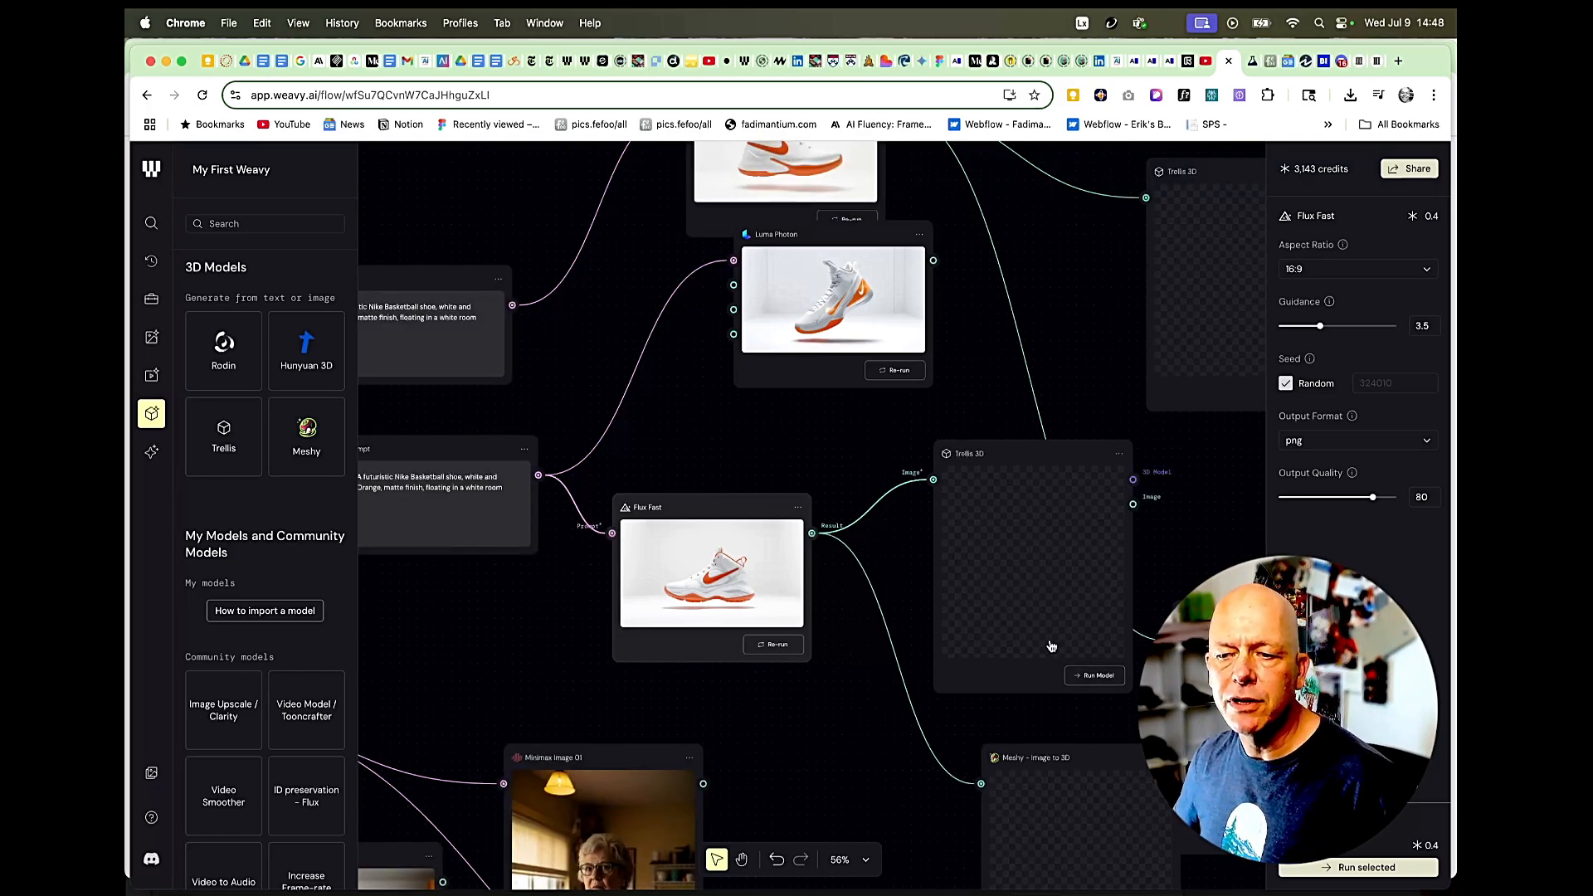
{"action": "left_click", "coordinate": [1094, 675]}
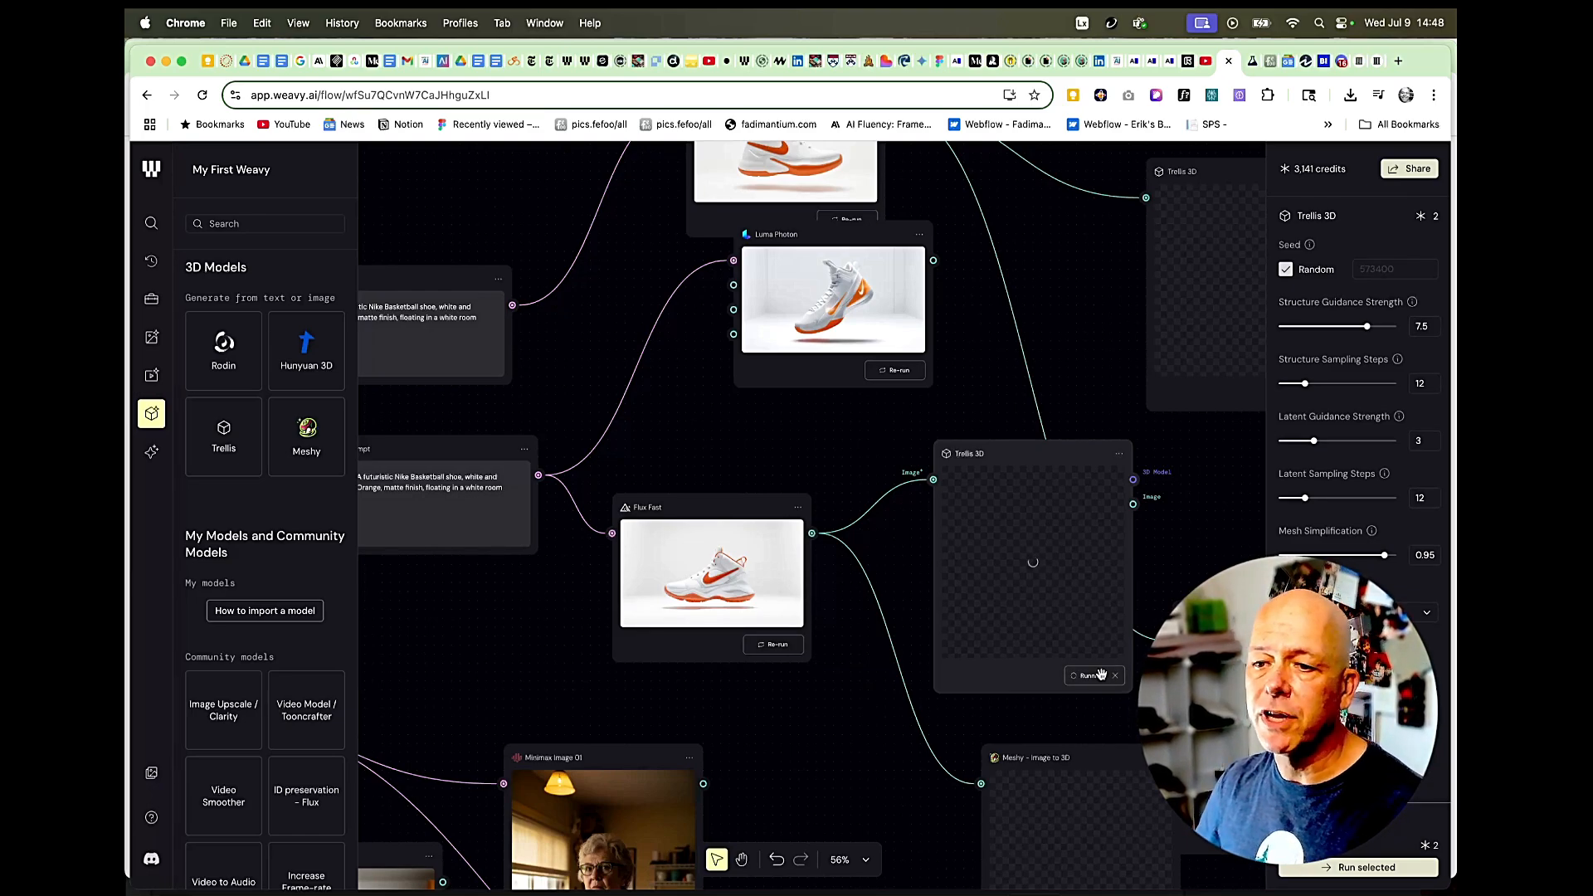
{"action": "left_click", "coordinate": [1087, 674]}
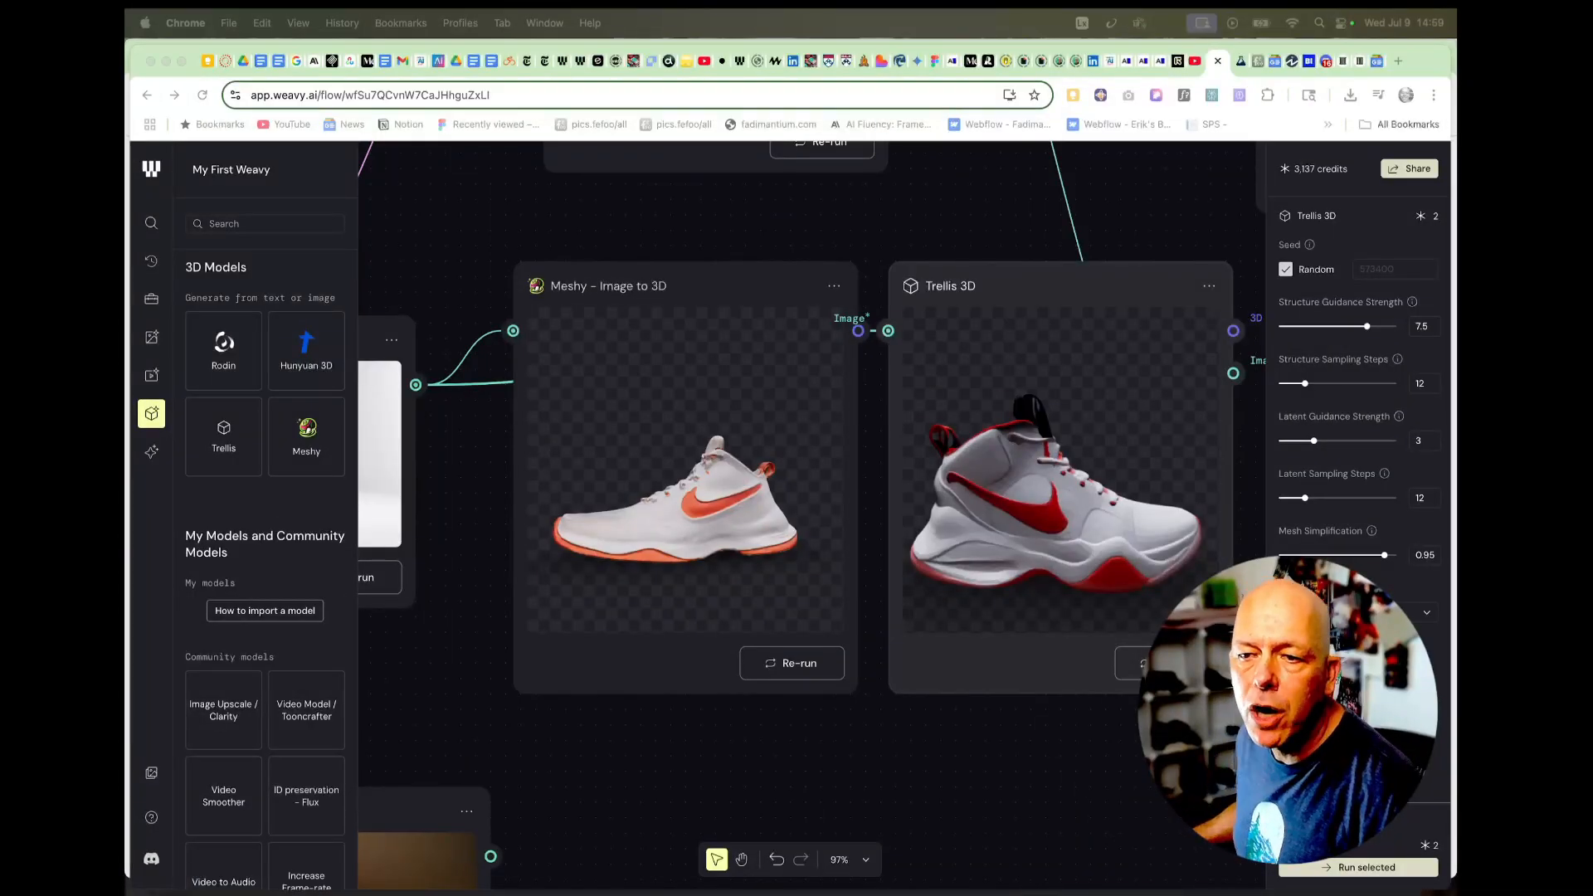
{"action": "mouse_move", "coordinate": [1051, 277]}
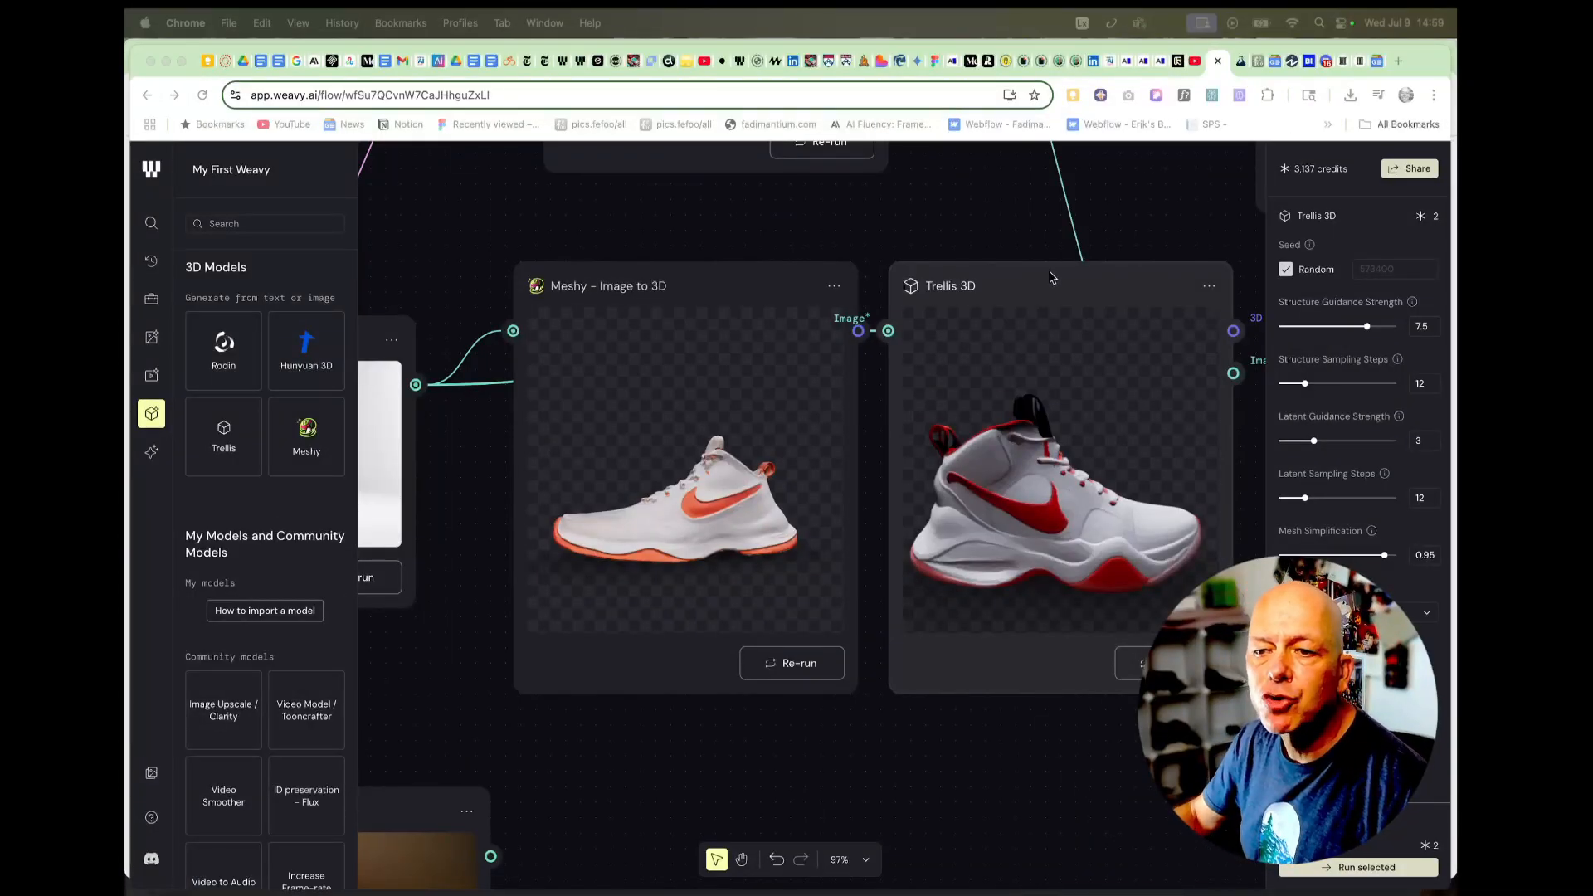
{"action": "mouse_move", "coordinate": [725, 294]}
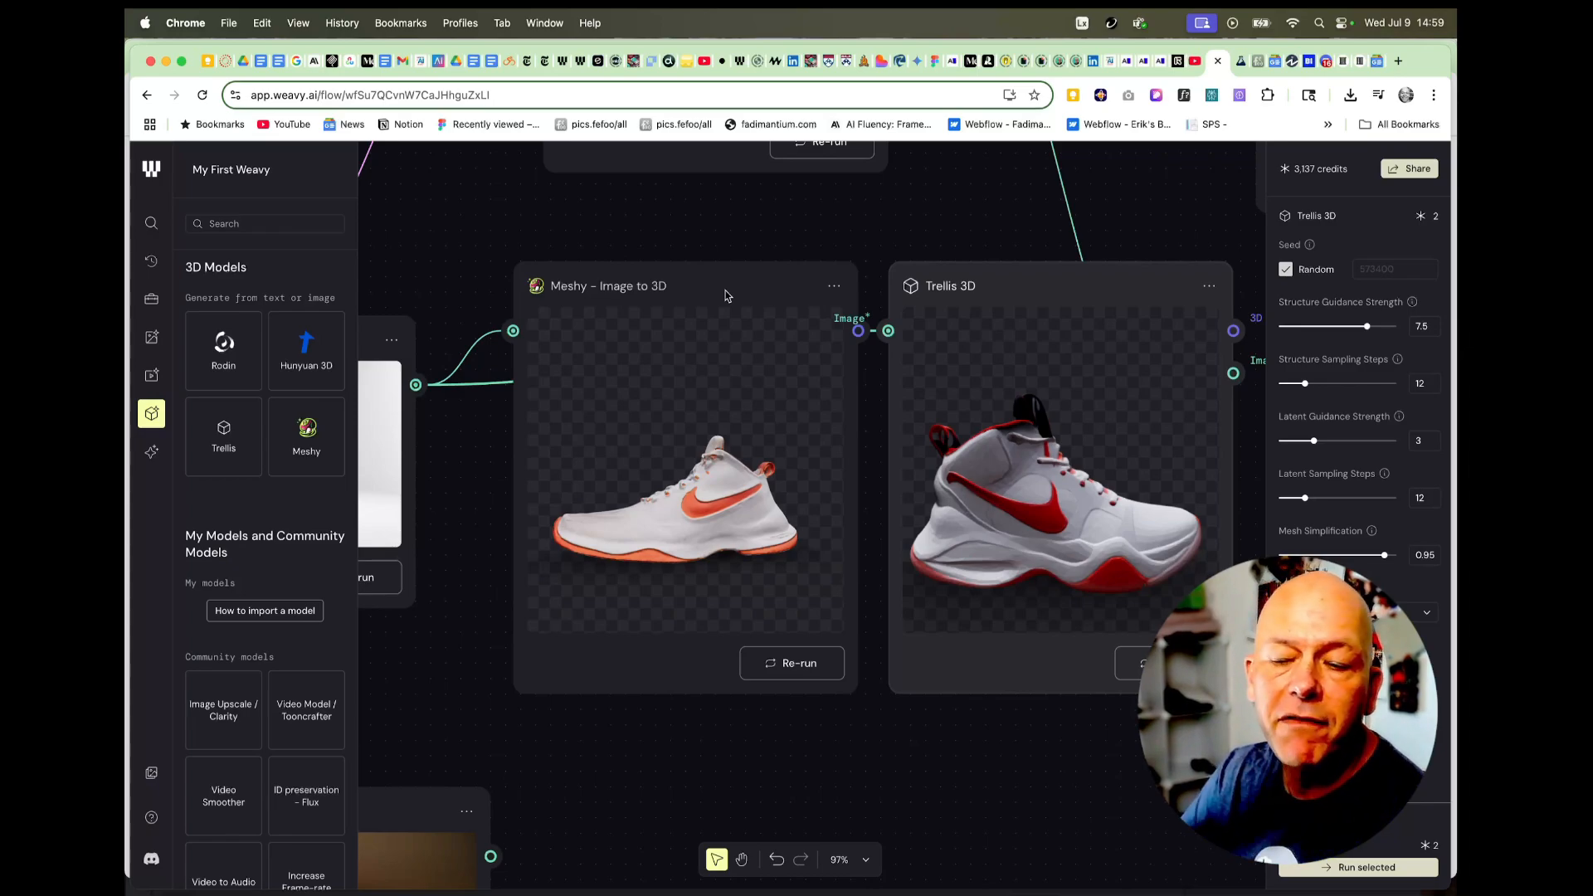
{"action": "mouse_move", "coordinate": [1008, 493]}
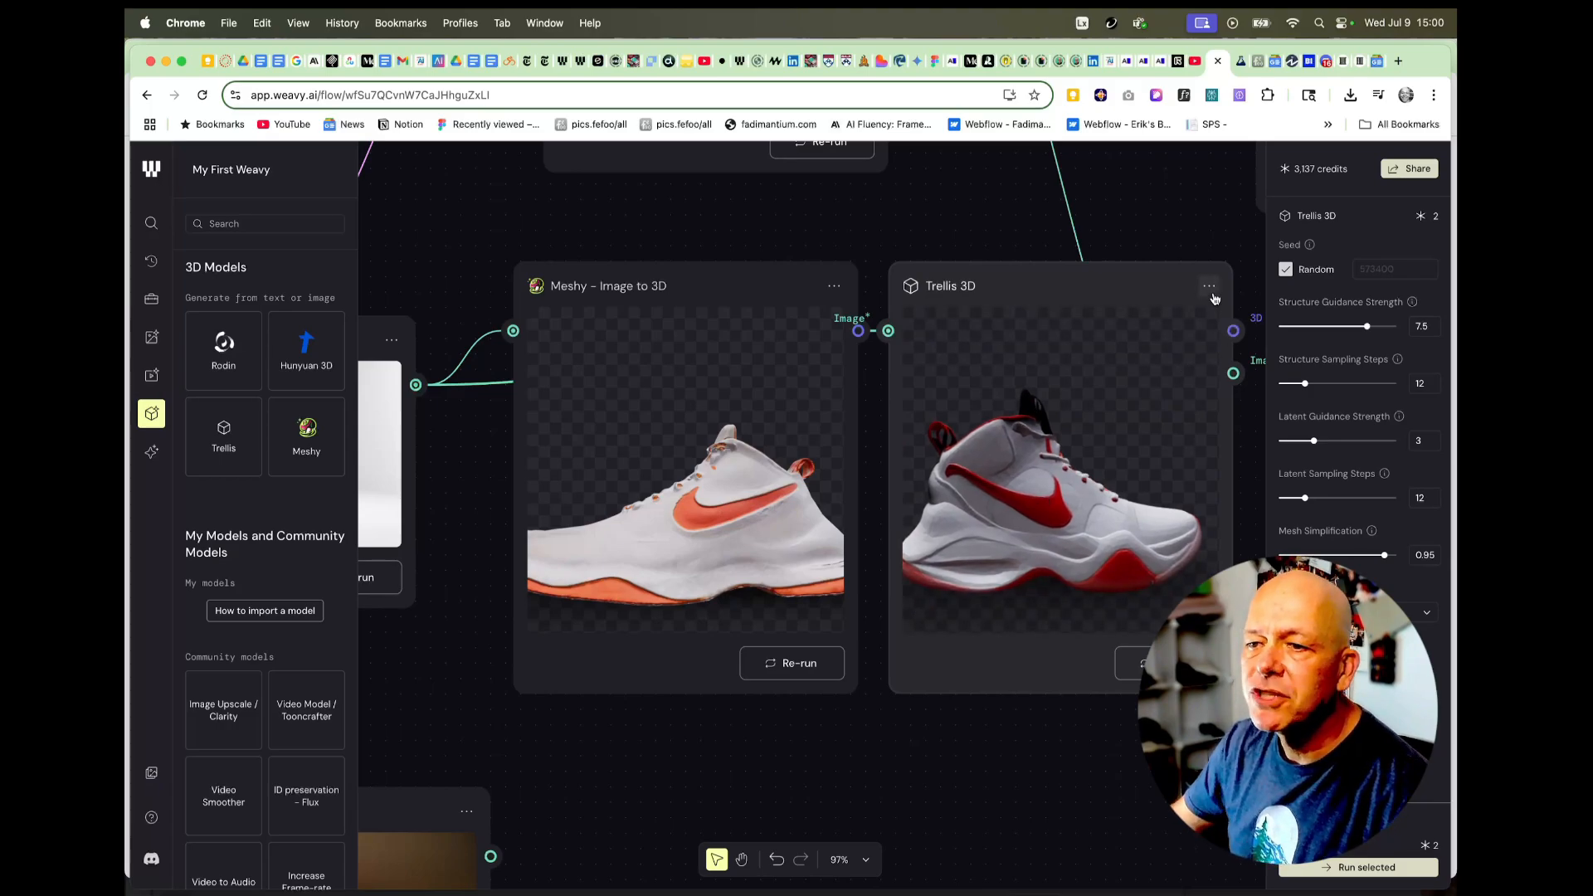
{"action": "left_click", "coordinate": [1208, 285]}
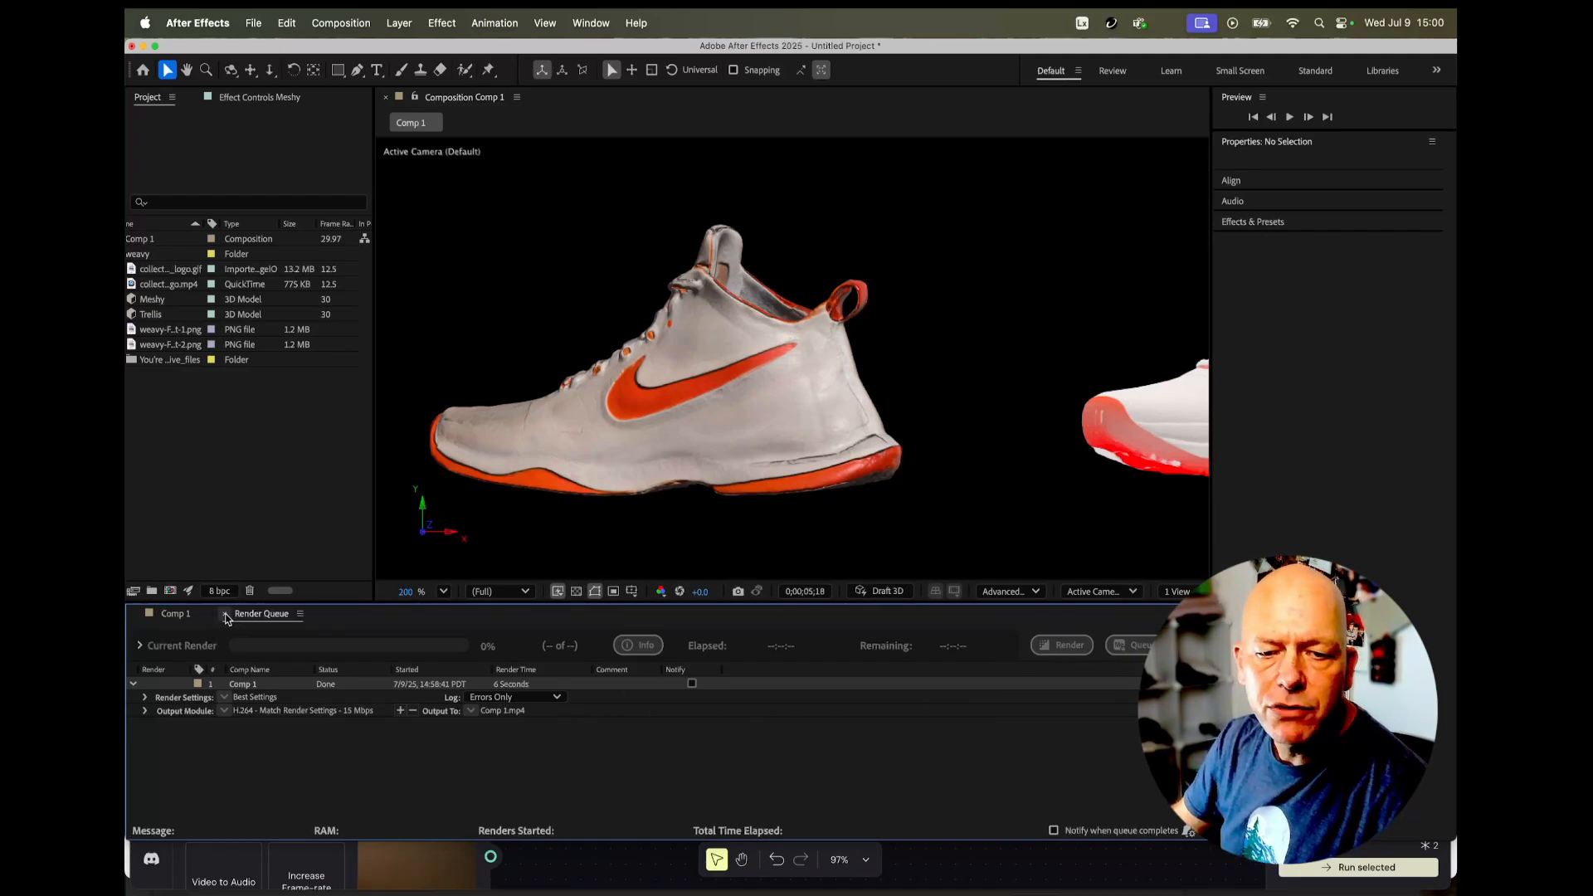
- Check the Render Queue for the completed Comp 1 render to Comp 1.mp4
{"action": "left_click", "coordinate": [175, 612]}
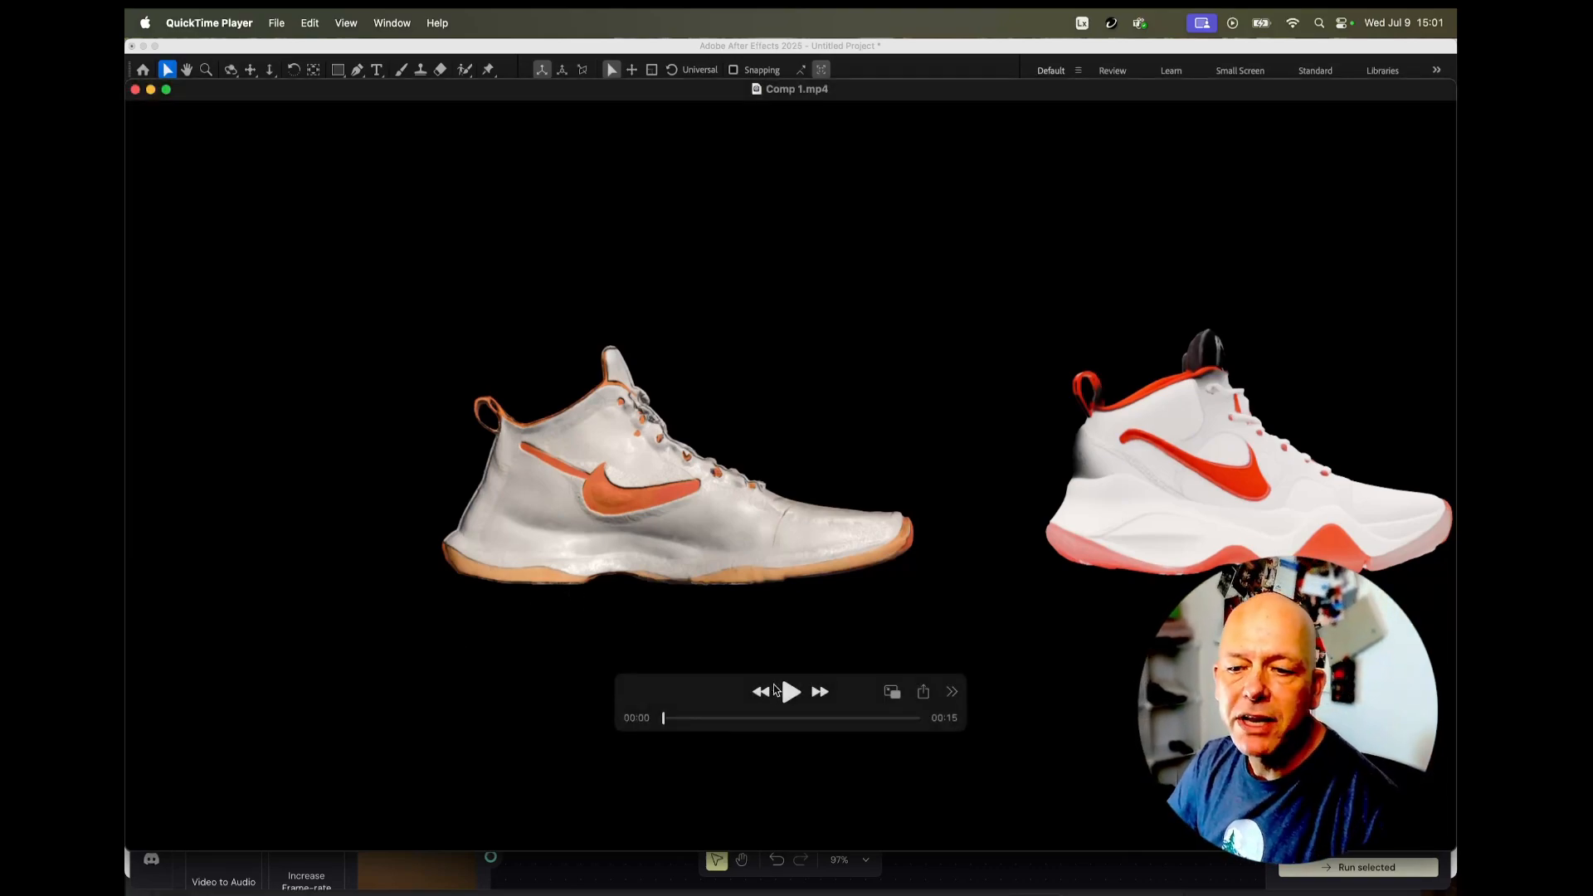
- Play Comp 1.mp4 and pause it near its 15-second end
{"action": "left_click", "coordinate": [791, 692]}
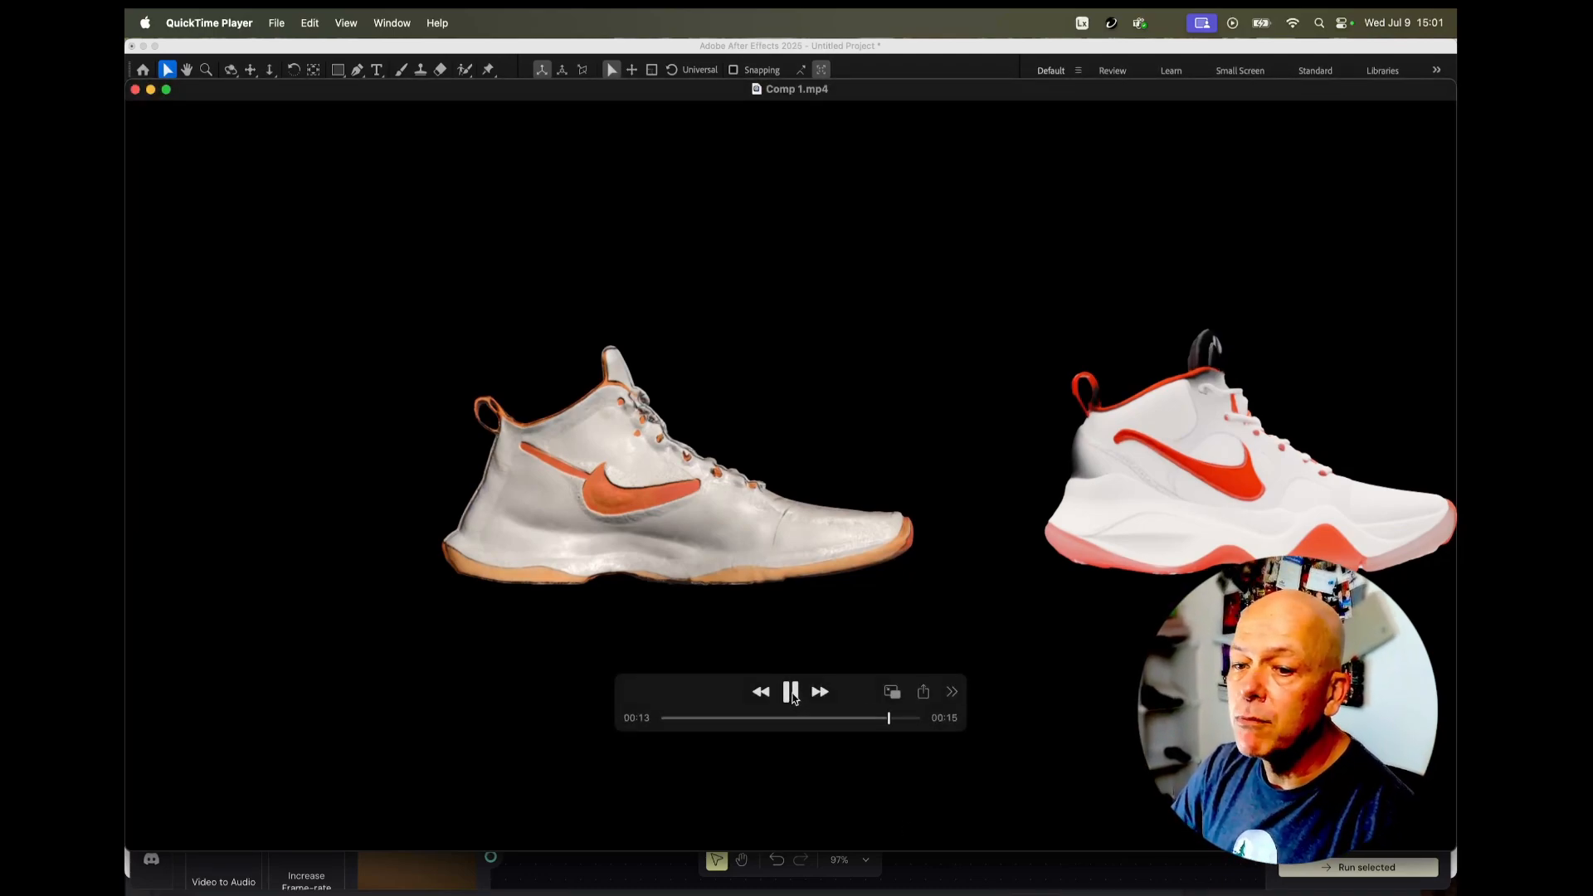
{"action": "left_click", "coordinate": [790, 692]}
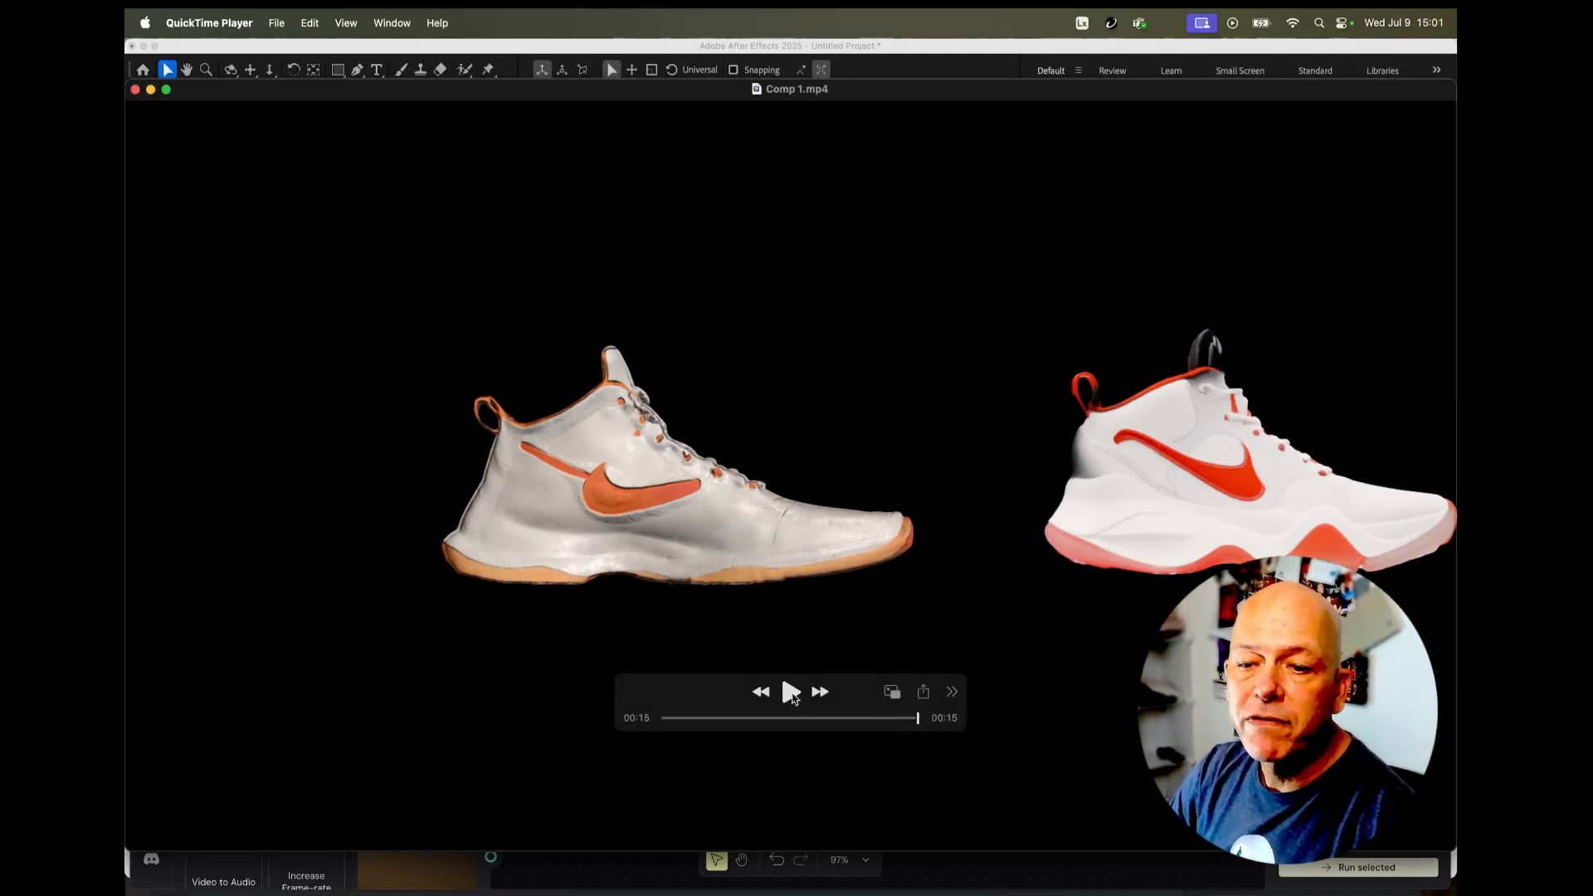